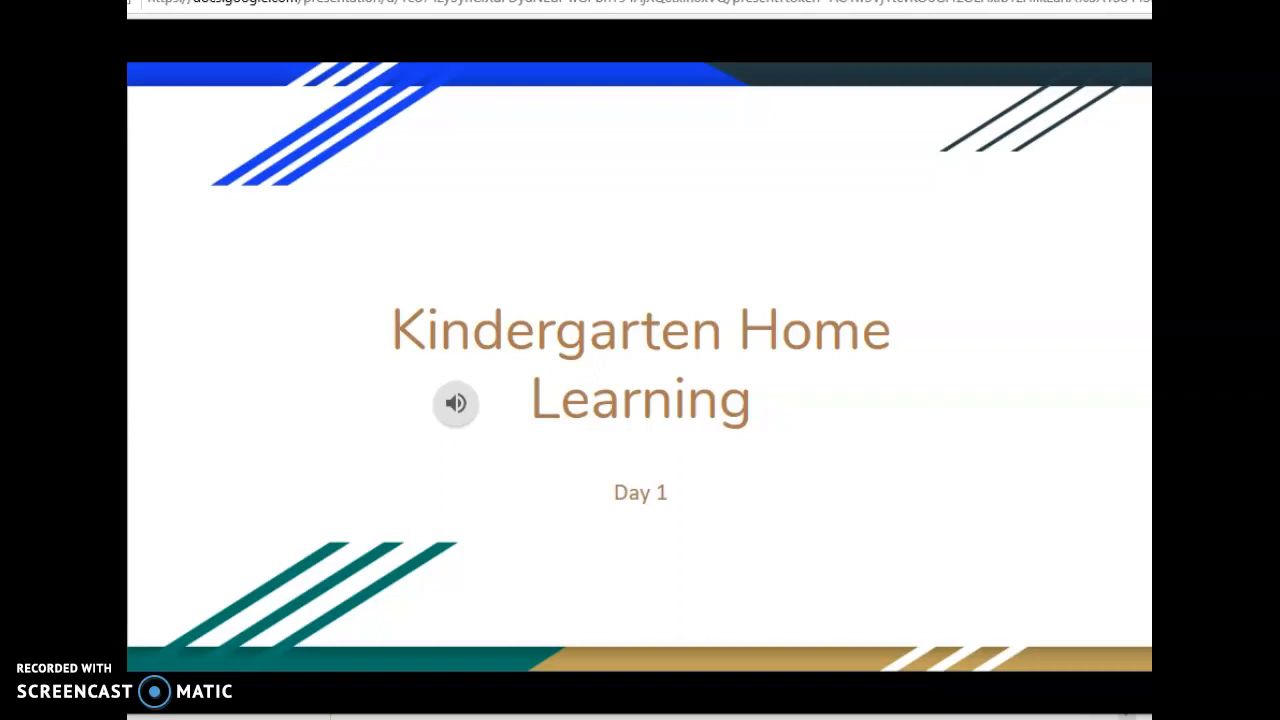
Play the title slide's narration, then advance through both Mrs. Wood flashcard slides to slide 4
{"action": "left_click", "coordinate": [456, 403]}
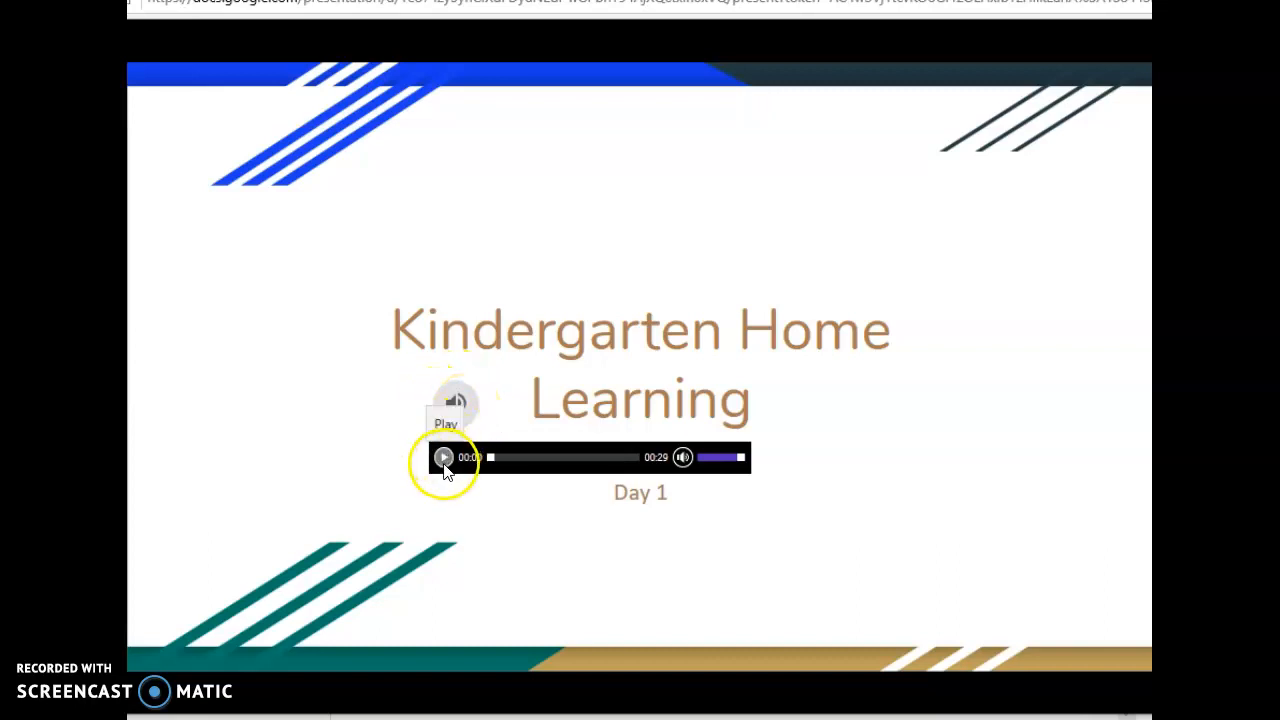
{"action": "left_click", "coordinate": [444, 457]}
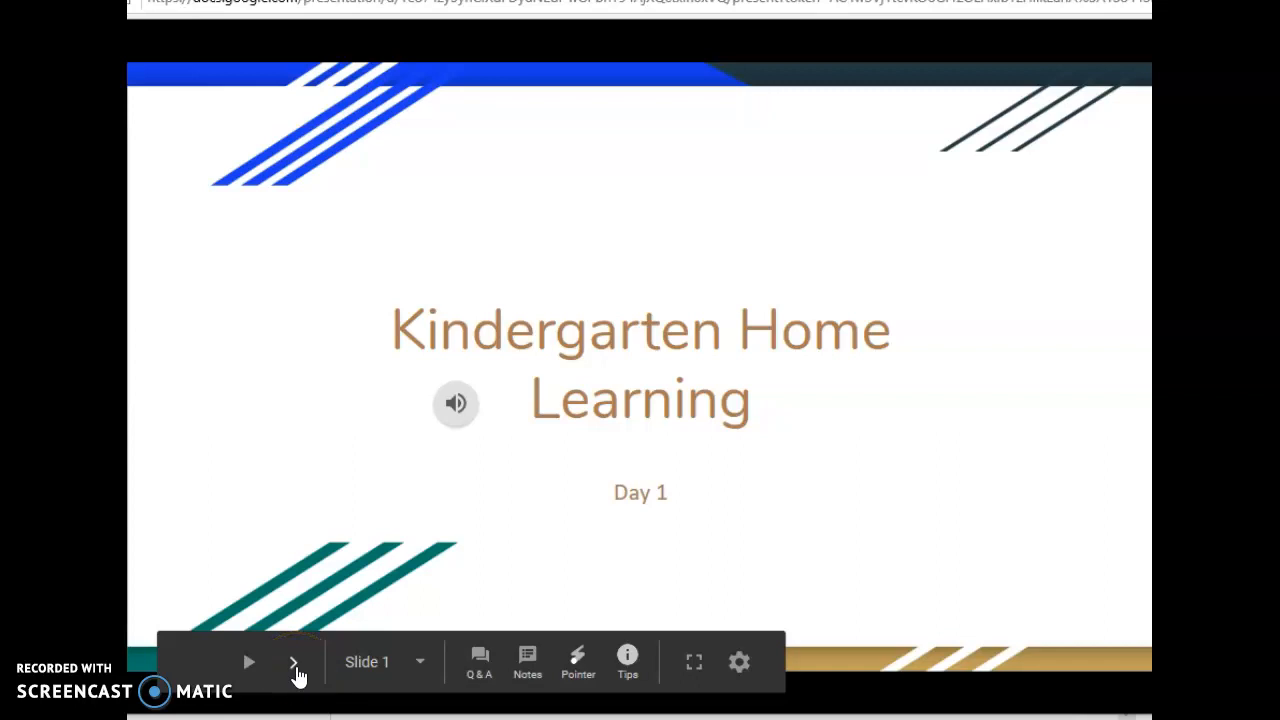
{"action": "left_click", "coordinate": [293, 662]}
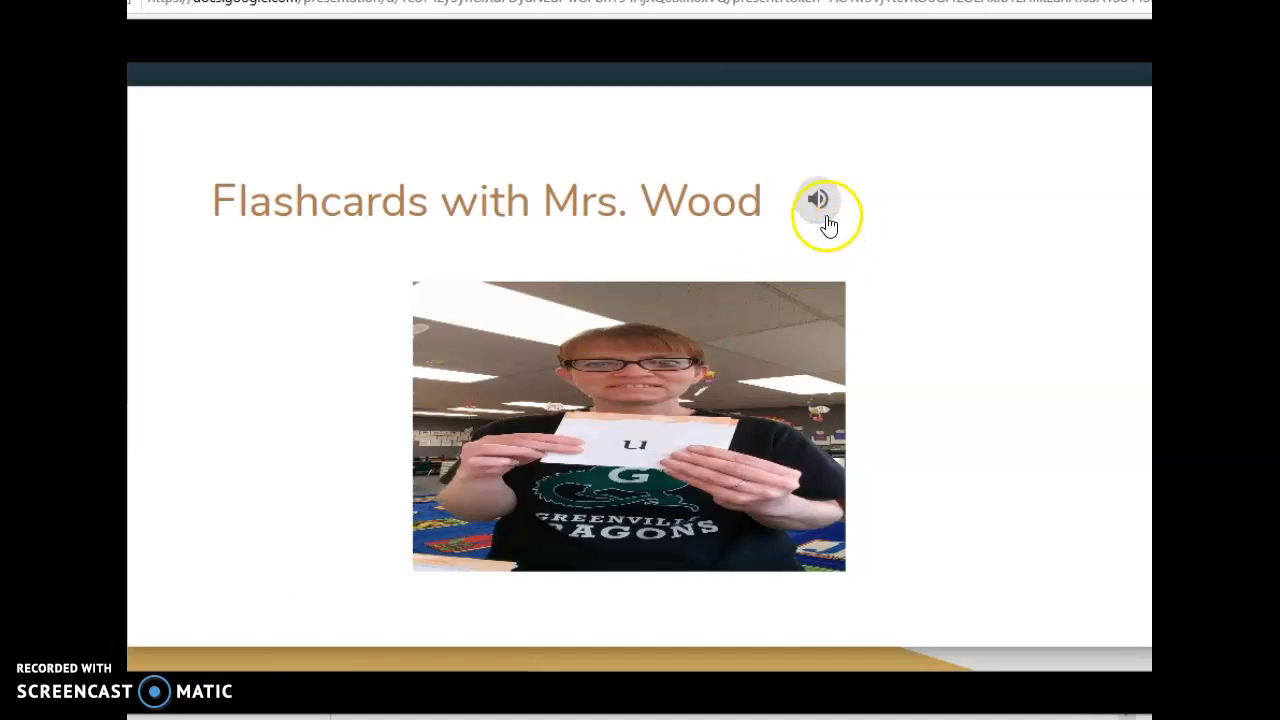
{"action": "mouse_move", "coordinate": [515, 222]}
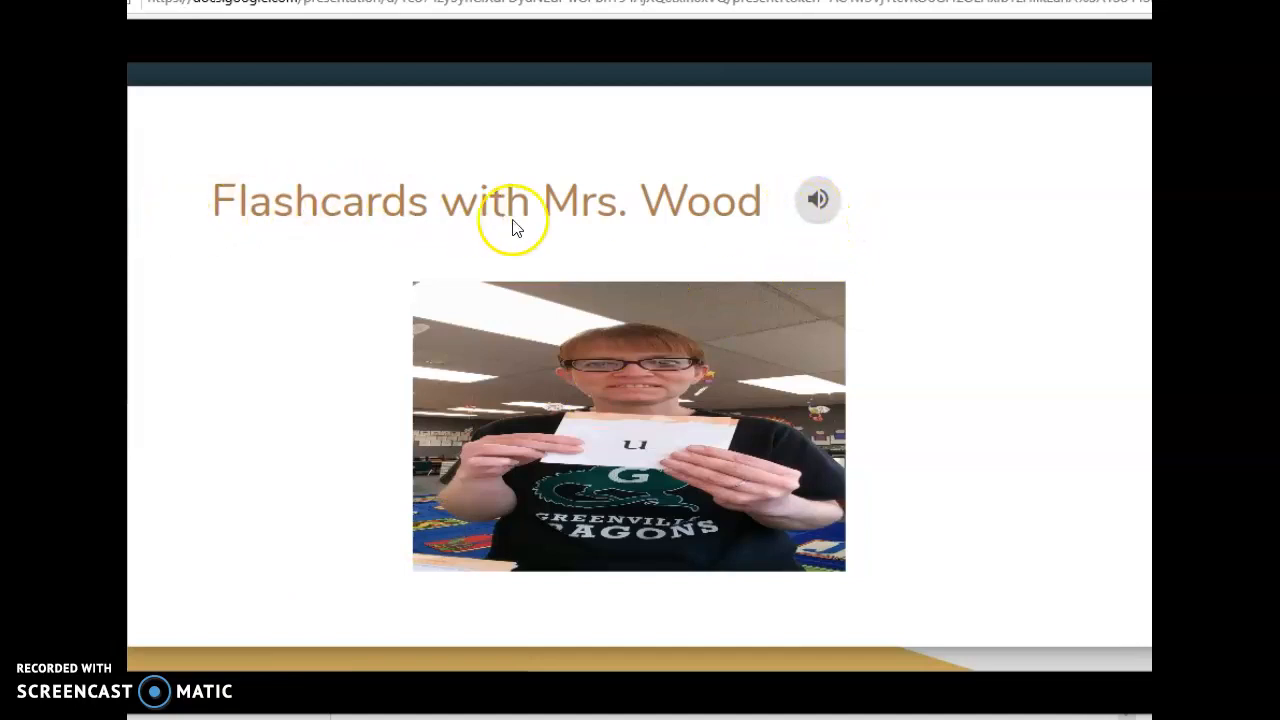
{"action": "mouse_move", "coordinate": [617, 400]}
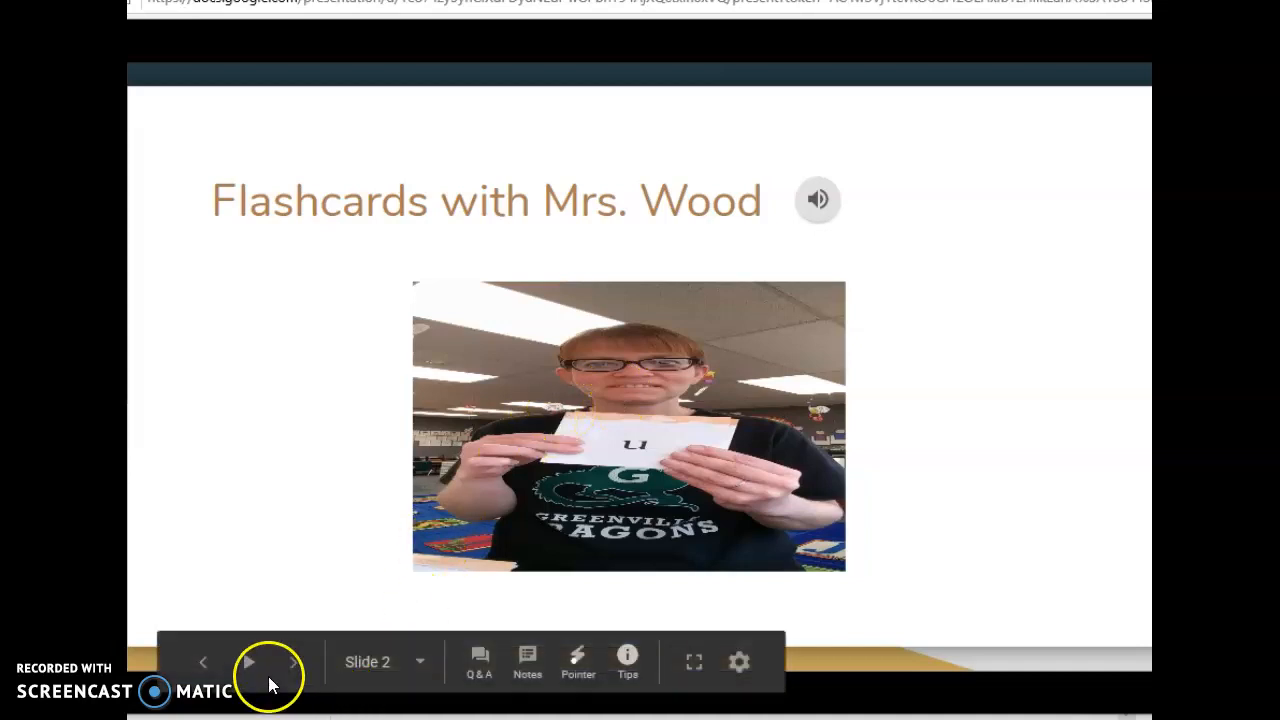
{"action": "left_click", "coordinate": [248, 662]}
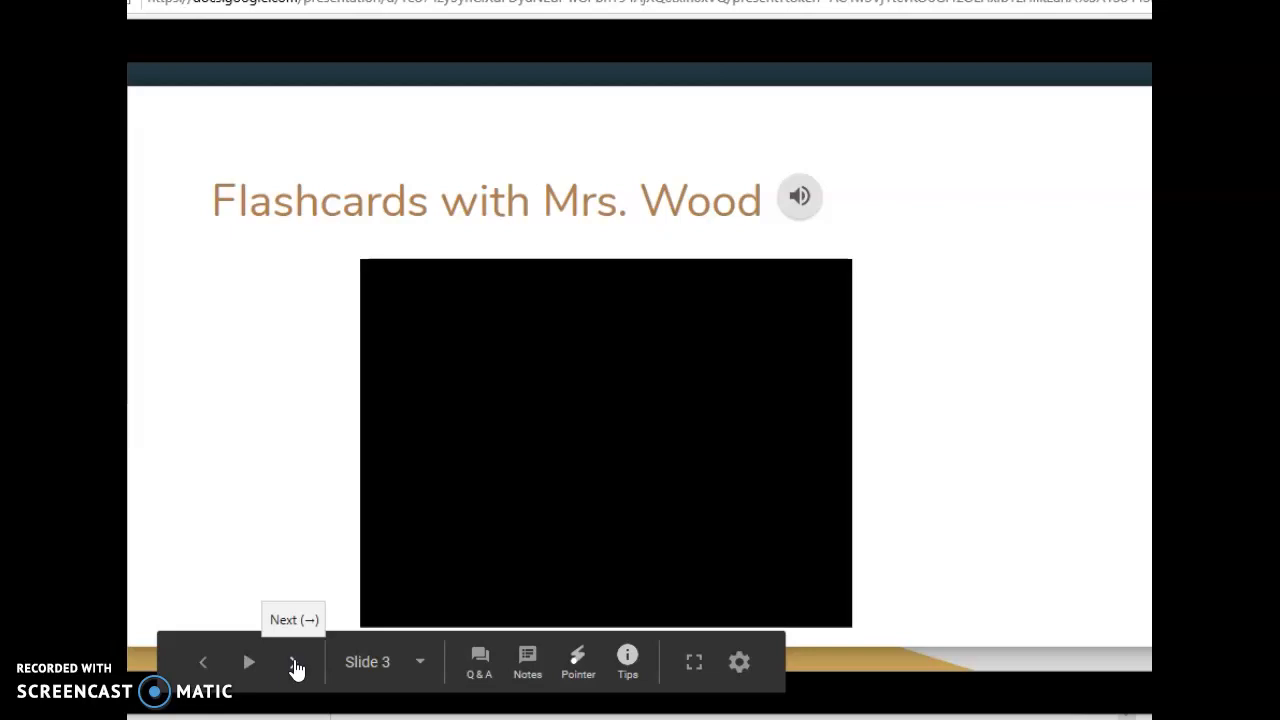
{"action": "left_click", "coordinate": [295, 661]}
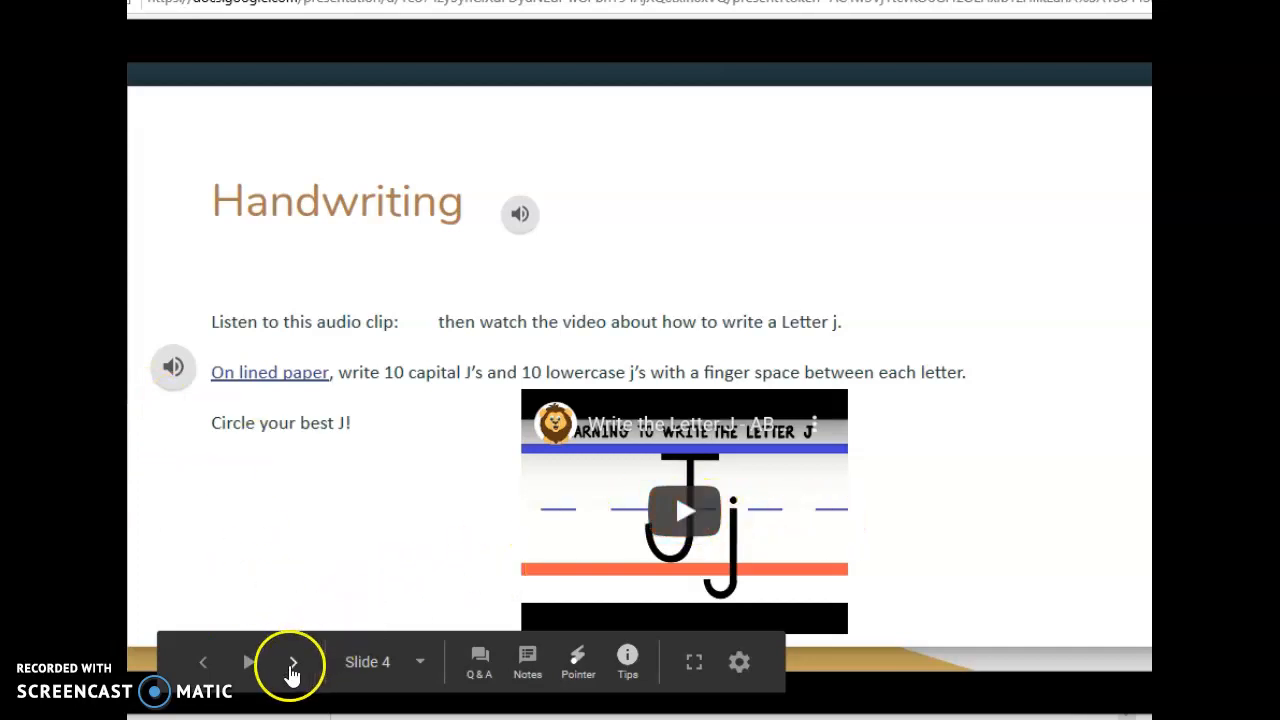
Advance through slide 5, Phonics, to slide 6, Saxon Phonics Worksheet
{"action": "left_click", "coordinate": [291, 662]}
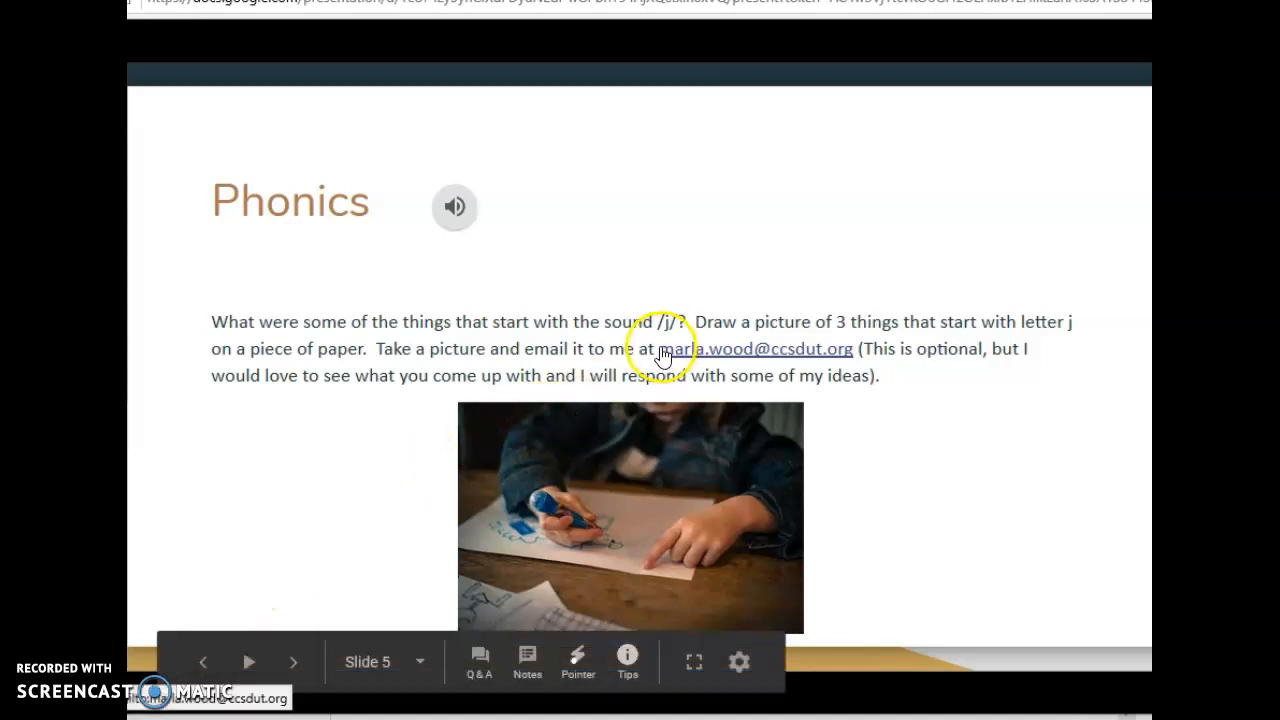
{"action": "mouse_move", "coordinate": [745, 345]}
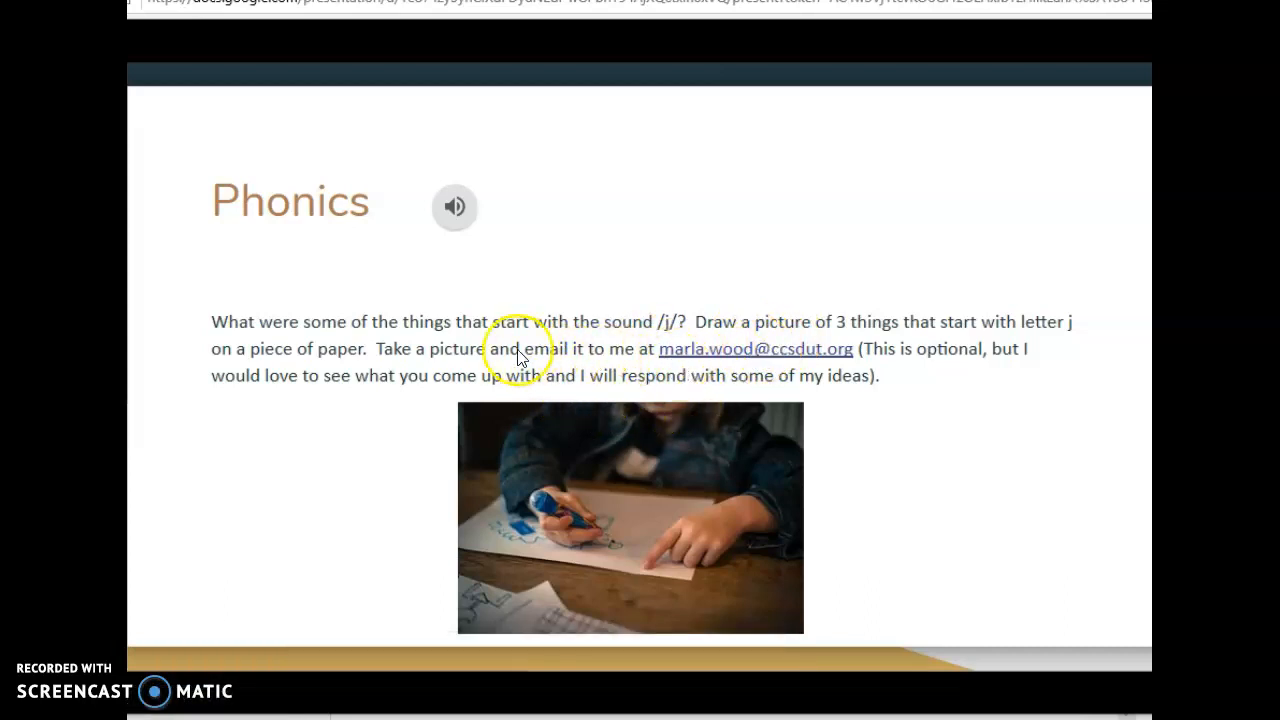
{"action": "mouse_move", "coordinate": [622, 437]}
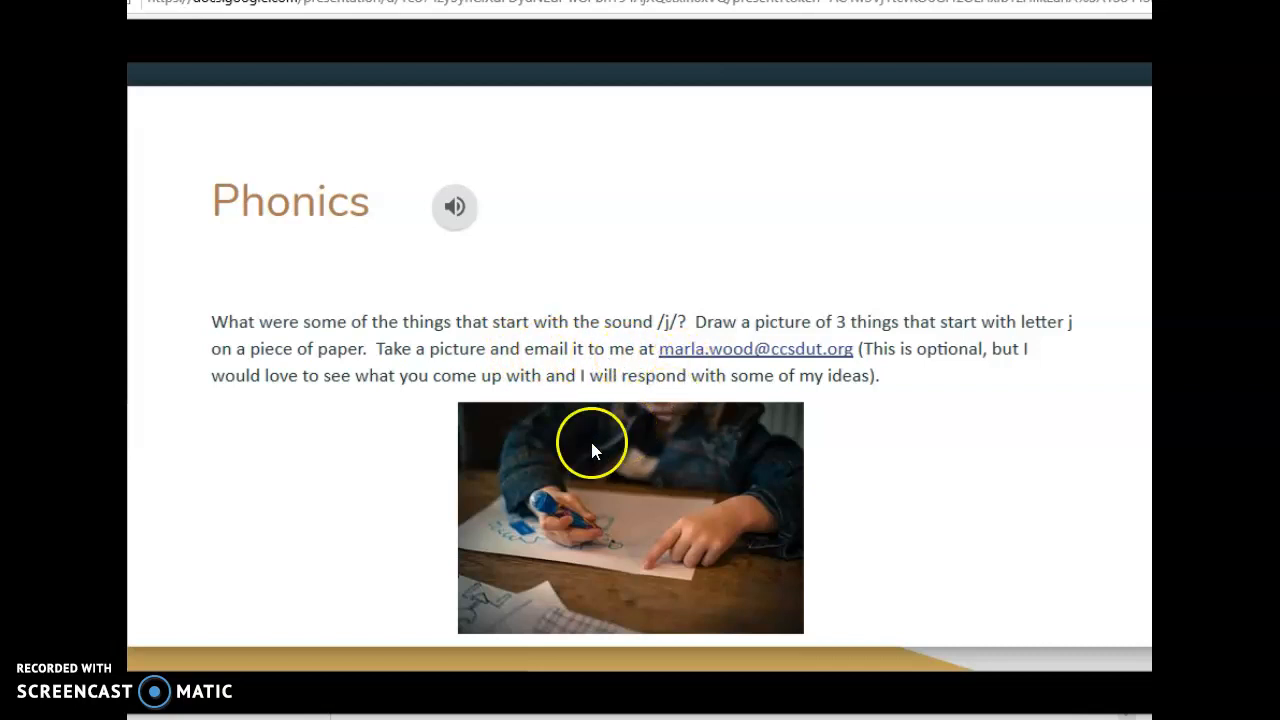
{"action": "mouse_move", "coordinate": [292, 623]}
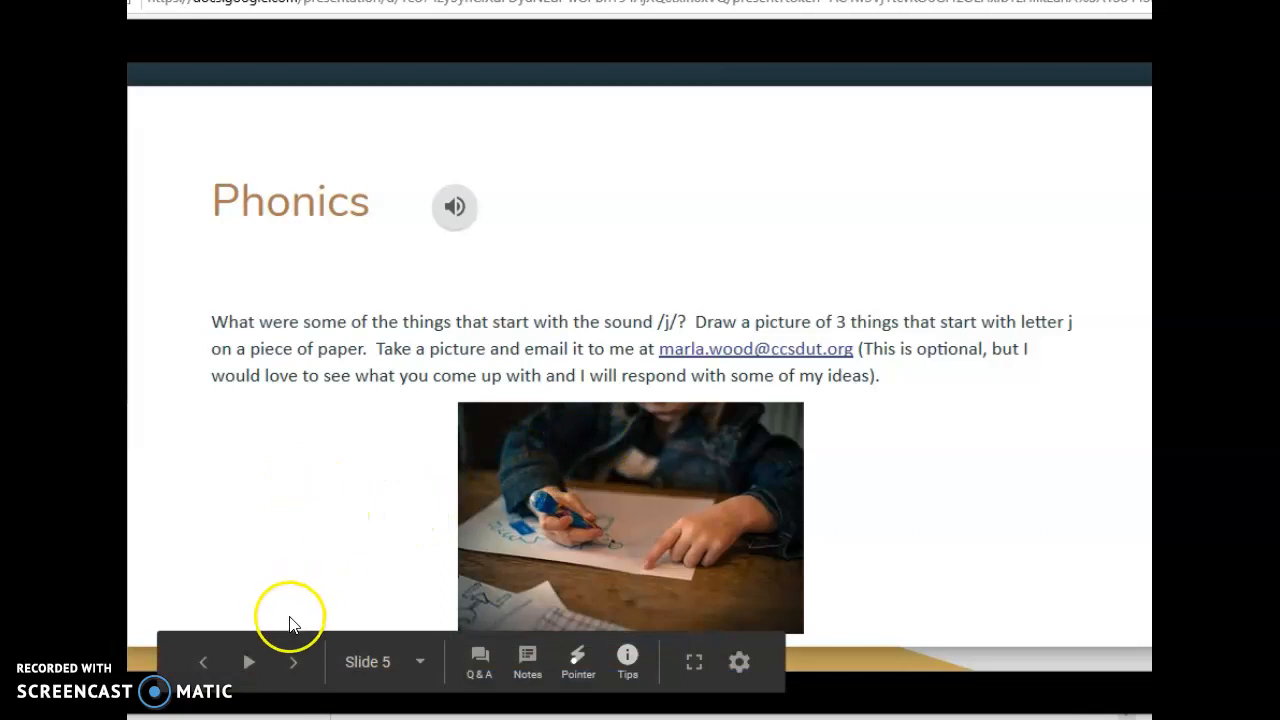
{"action": "left_click", "coordinate": [293, 662]}
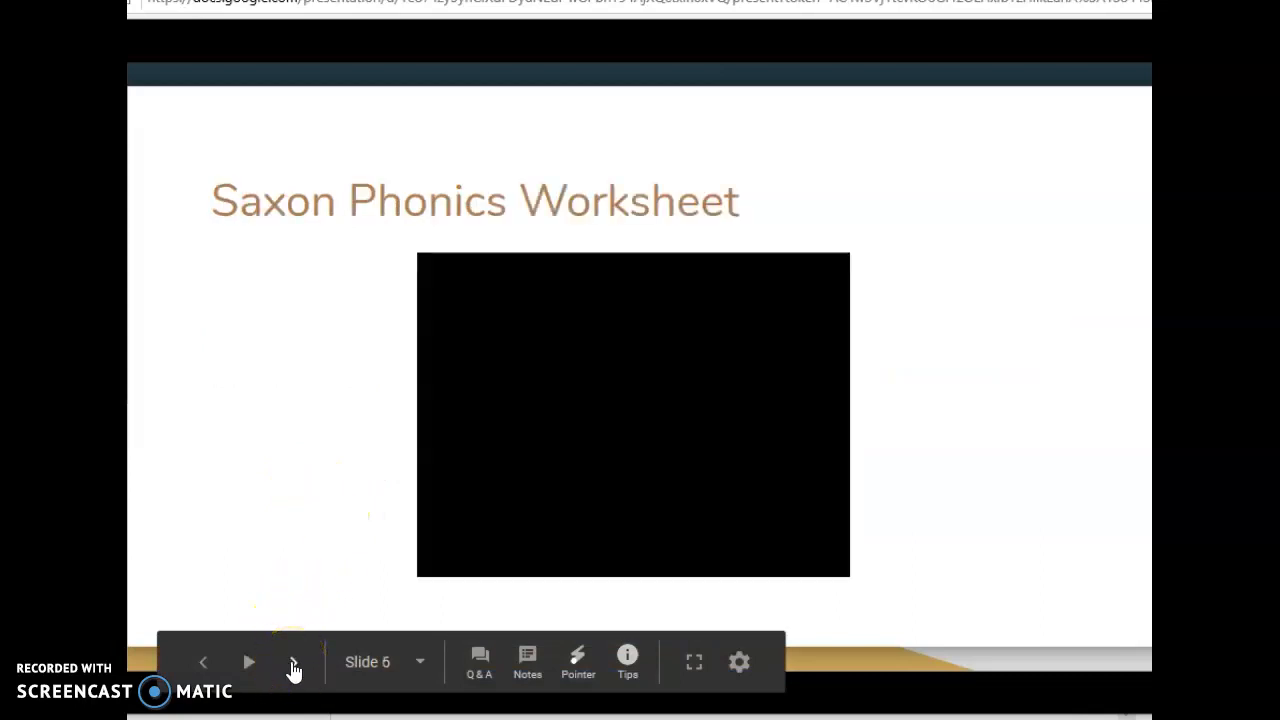
Advance the slideshow to slide 7, Reading list, then slide 8, Storytime!
{"action": "left_click", "coordinate": [293, 661]}
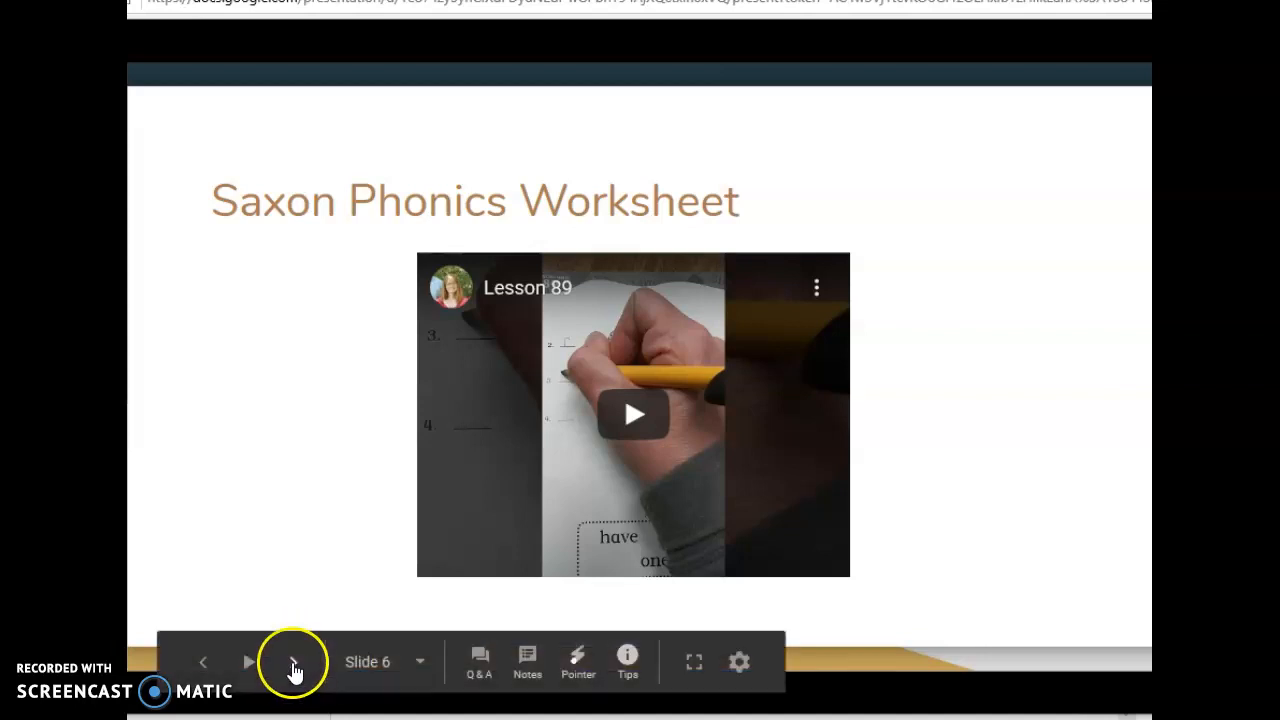
{"action": "left_click", "coordinate": [293, 661]}
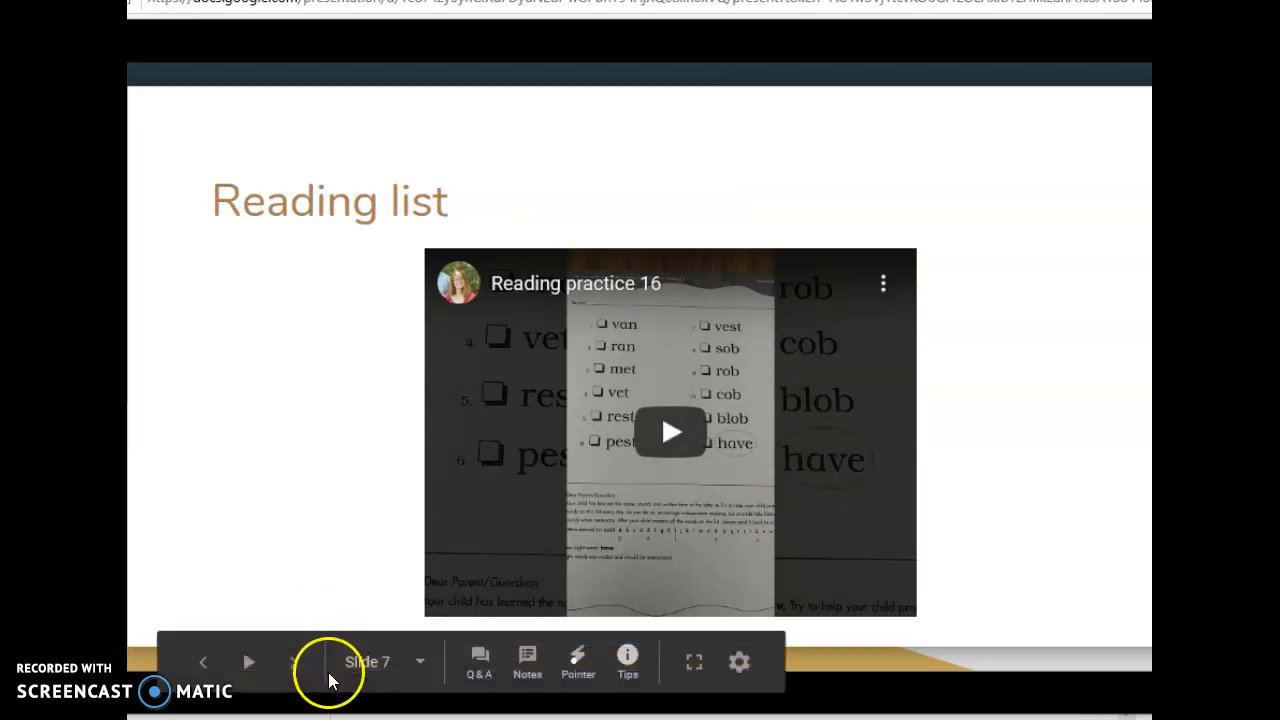
{"action": "mouse_move", "coordinate": [291, 662]}
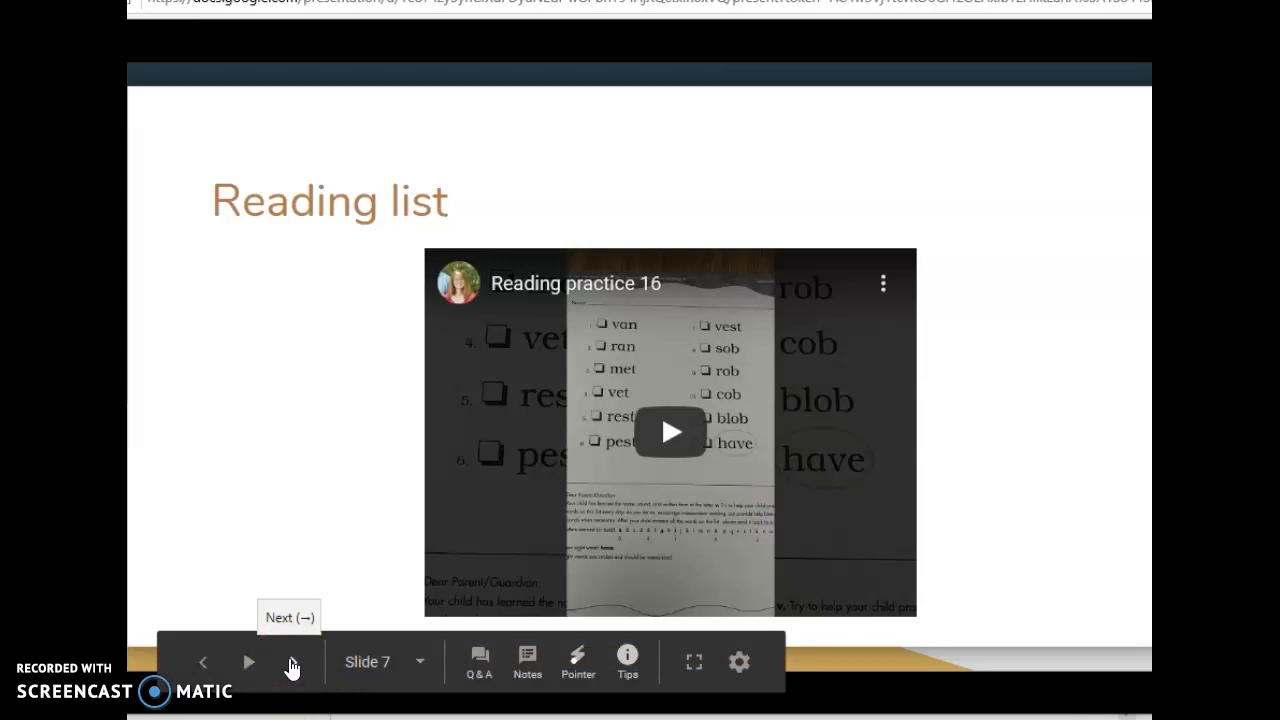
{"action": "left_click", "coordinate": [291, 662]}
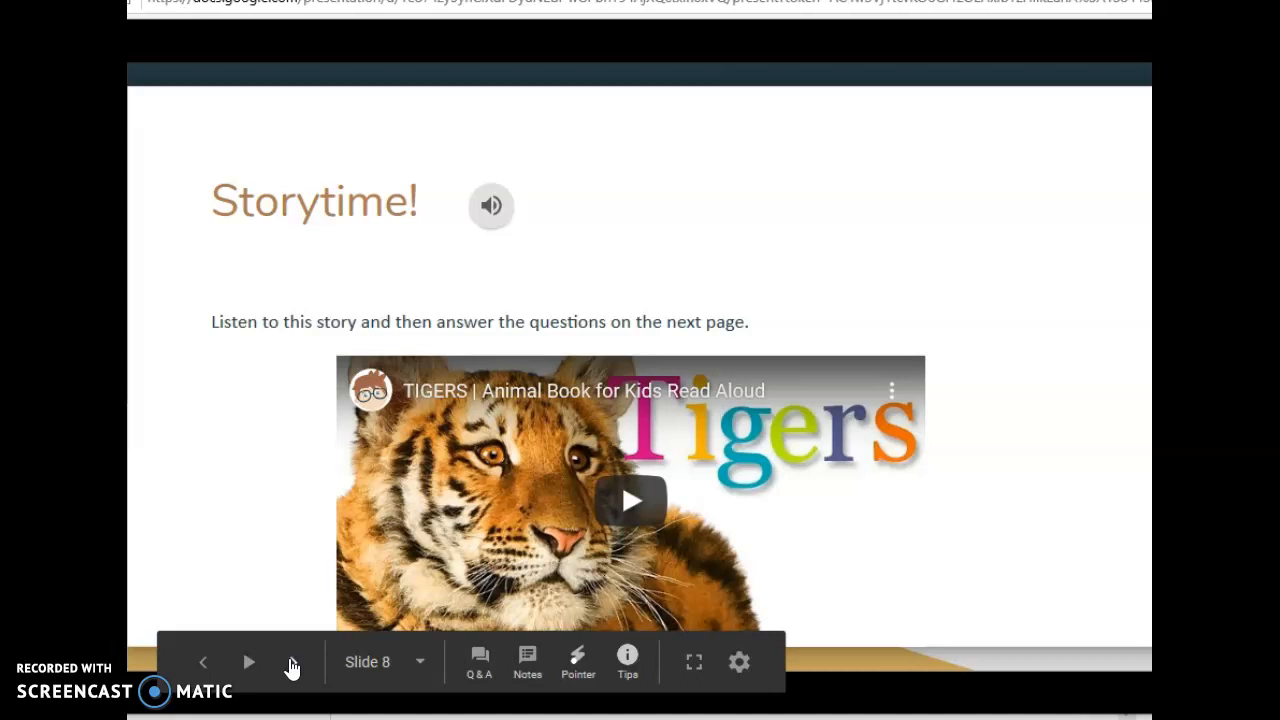
Advance past slide 9 to slide 10, 'Writing Time!', and follow its 'Writing' hyperlink
{"action": "left_click", "coordinate": [248, 661]}
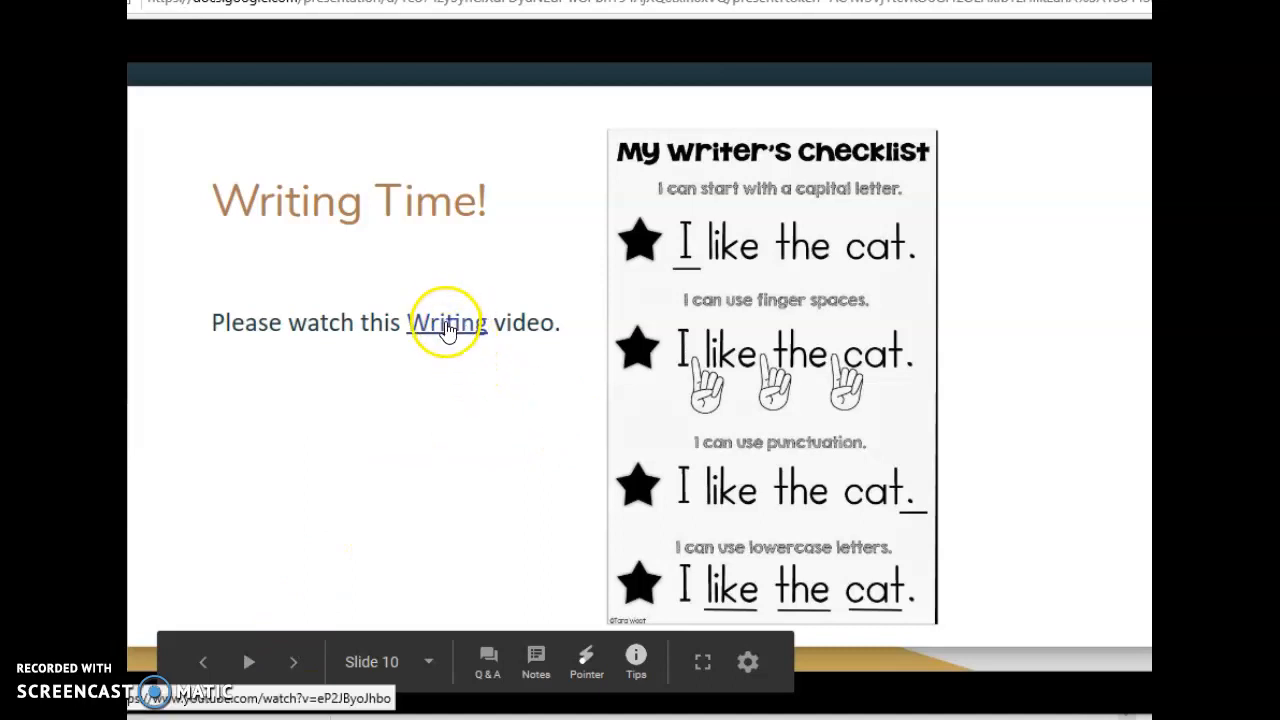
{"action": "left_click", "coordinate": [446, 322]}
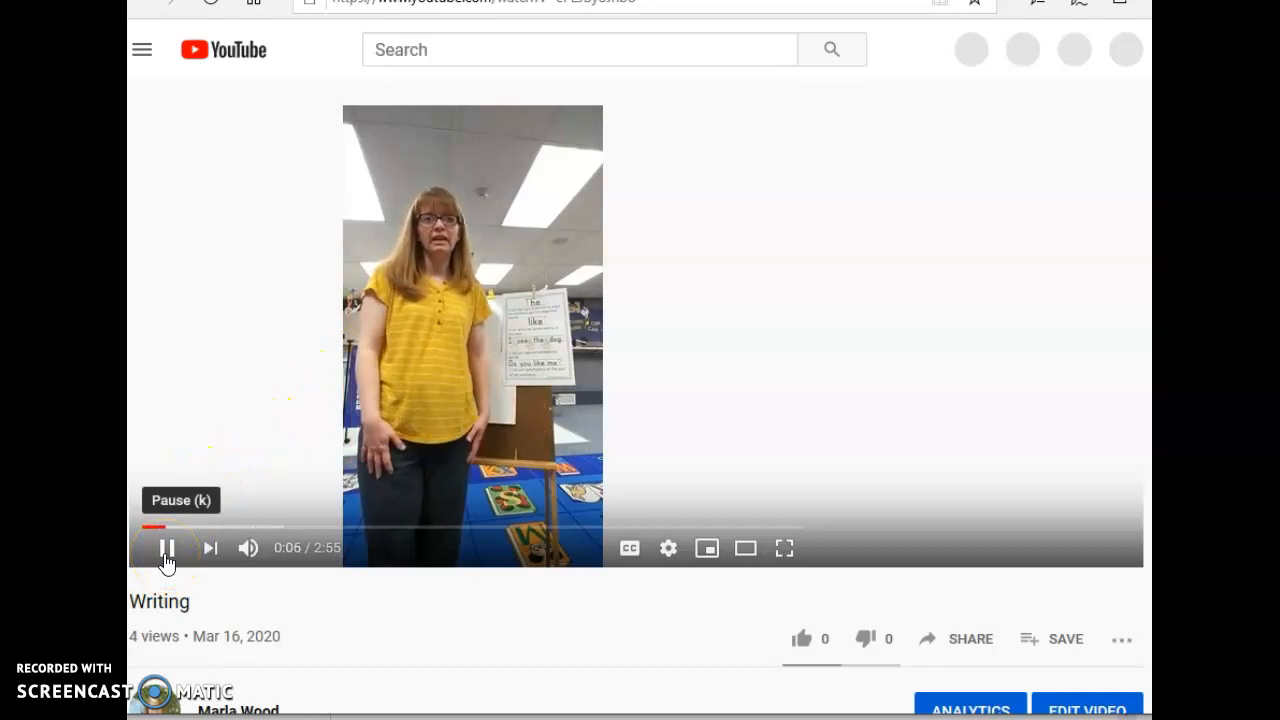
Pause the Writing video at 0:06 of 2:55
{"action": "left_click", "coordinate": [167, 547]}
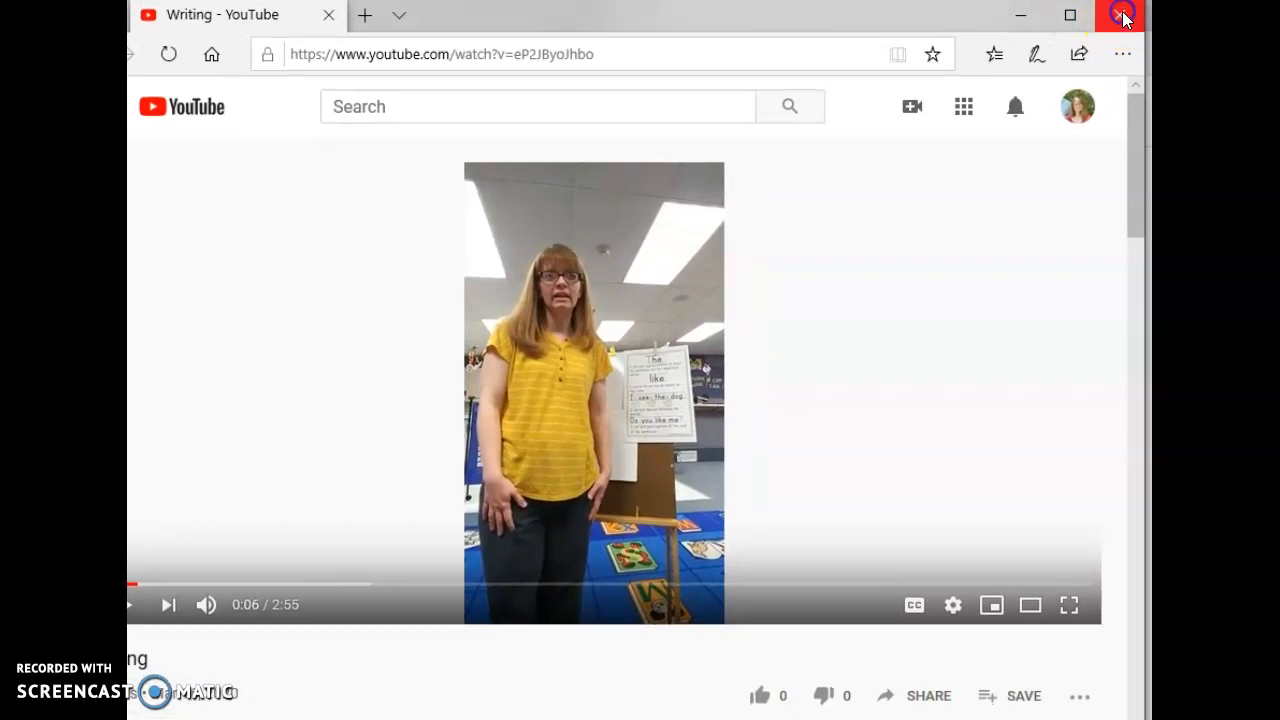
Close the YouTube window and advance to slide 11 about what was learned about tigers
{"action": "left_click", "coordinate": [1122, 15]}
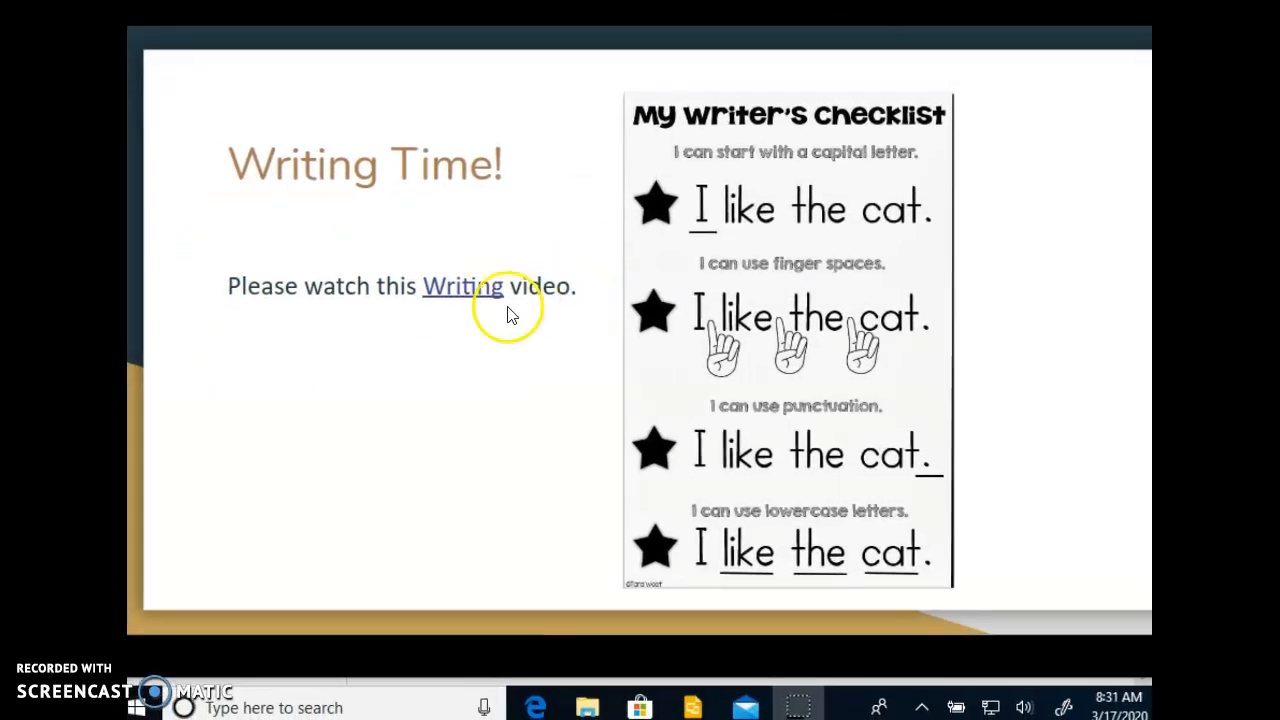
{"action": "mouse_move", "coordinate": [310, 630]}
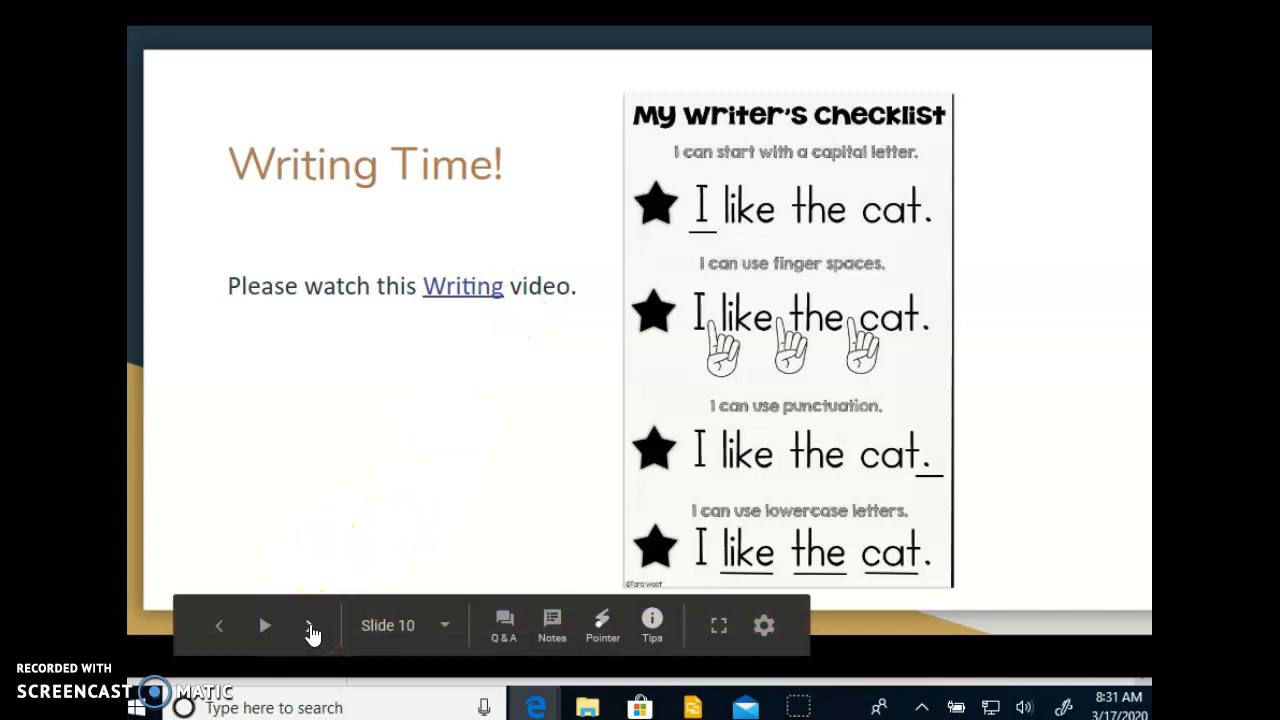
{"action": "left_click", "coordinate": [311, 625]}
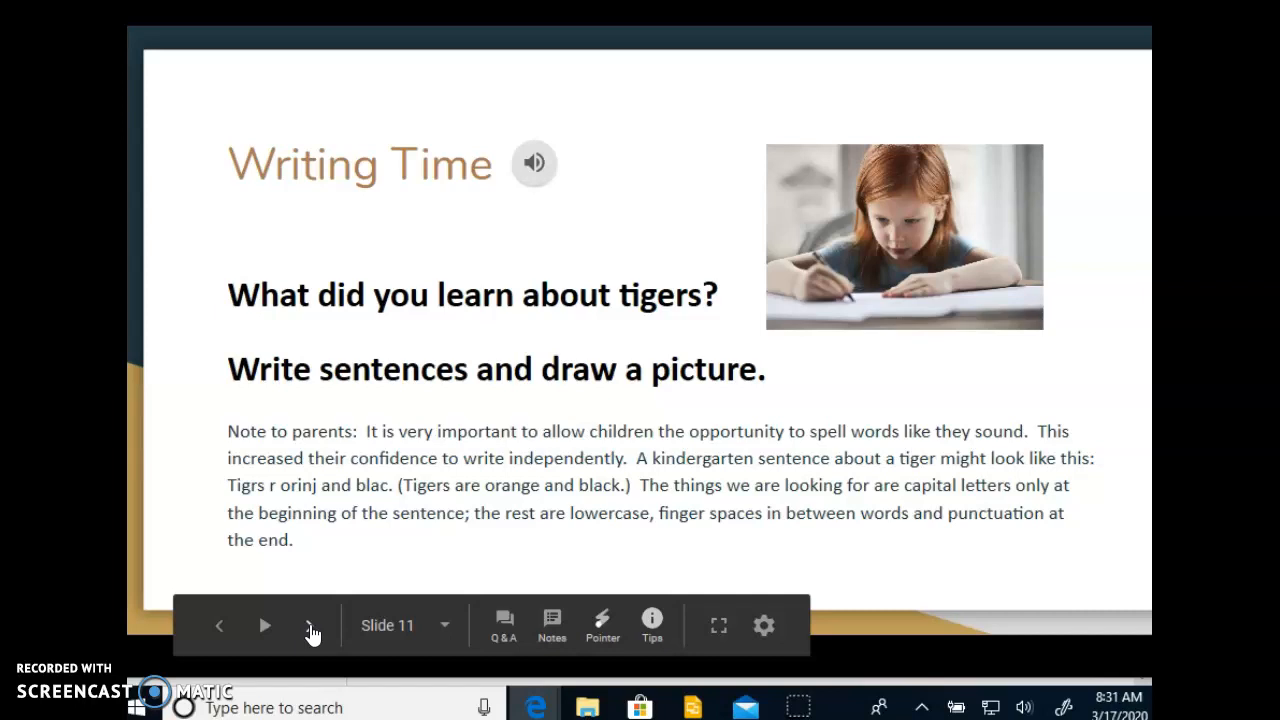
Advance to slide 12, 'Go Math', and follow its 'CCSD Apps' link
{"action": "left_click", "coordinate": [313, 625]}
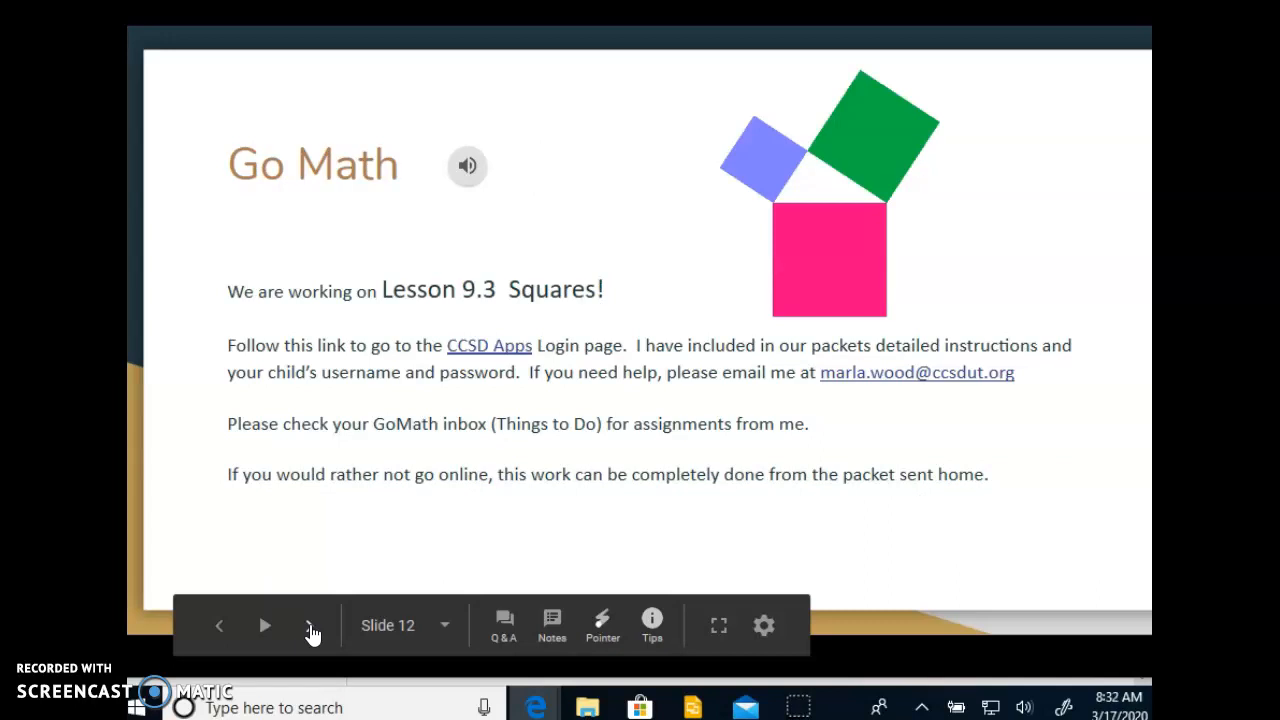
{"action": "mouse_move", "coordinate": [490, 345]}
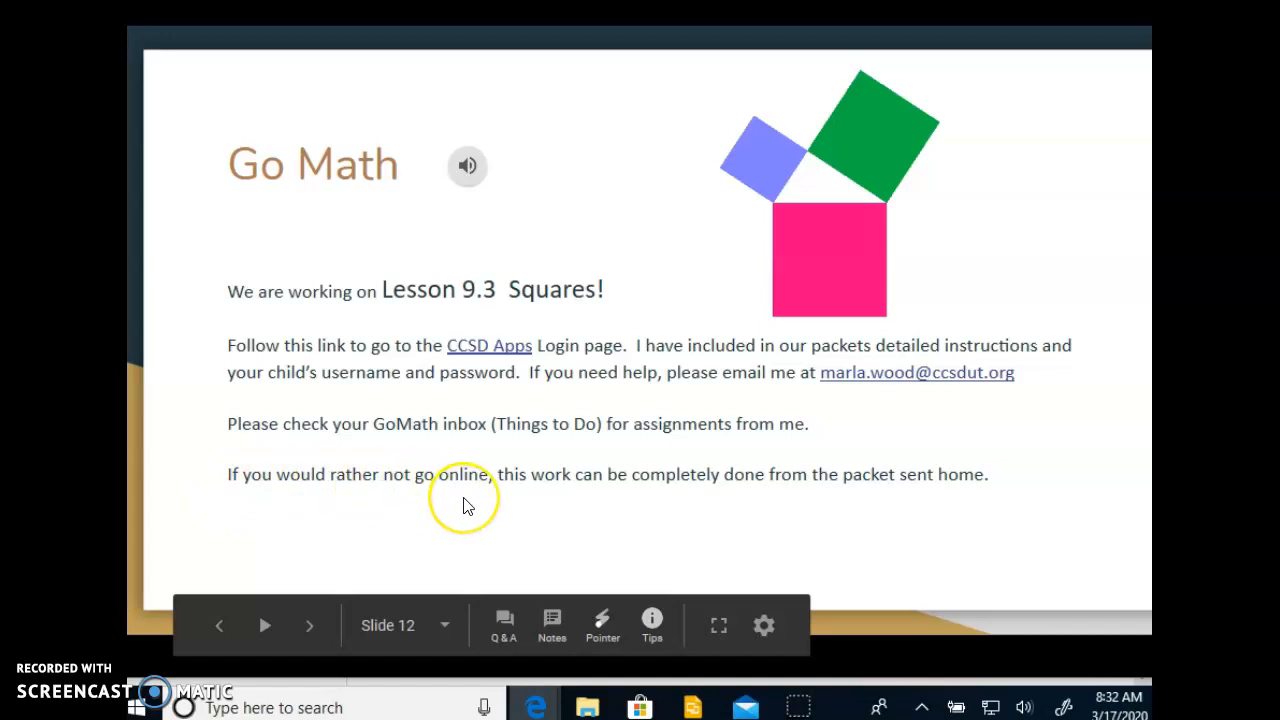
{"action": "mouse_move", "coordinate": [465, 505]}
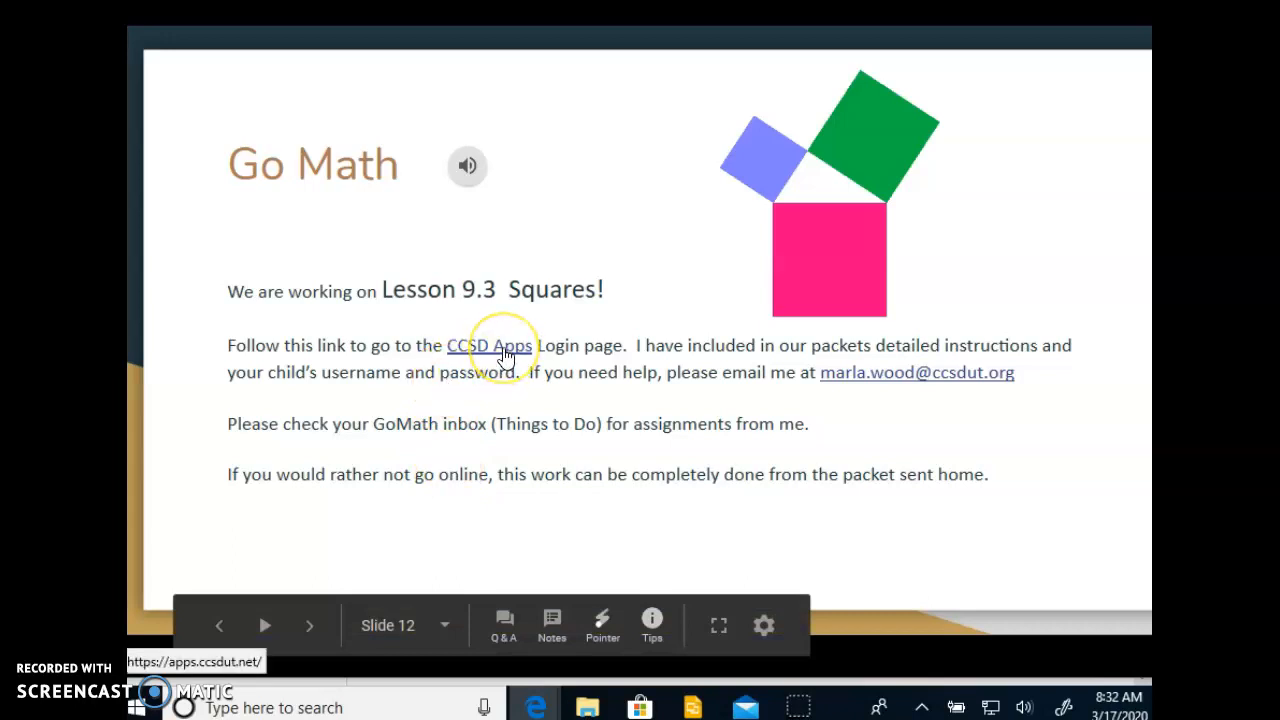
{"action": "left_click", "coordinate": [489, 345]}
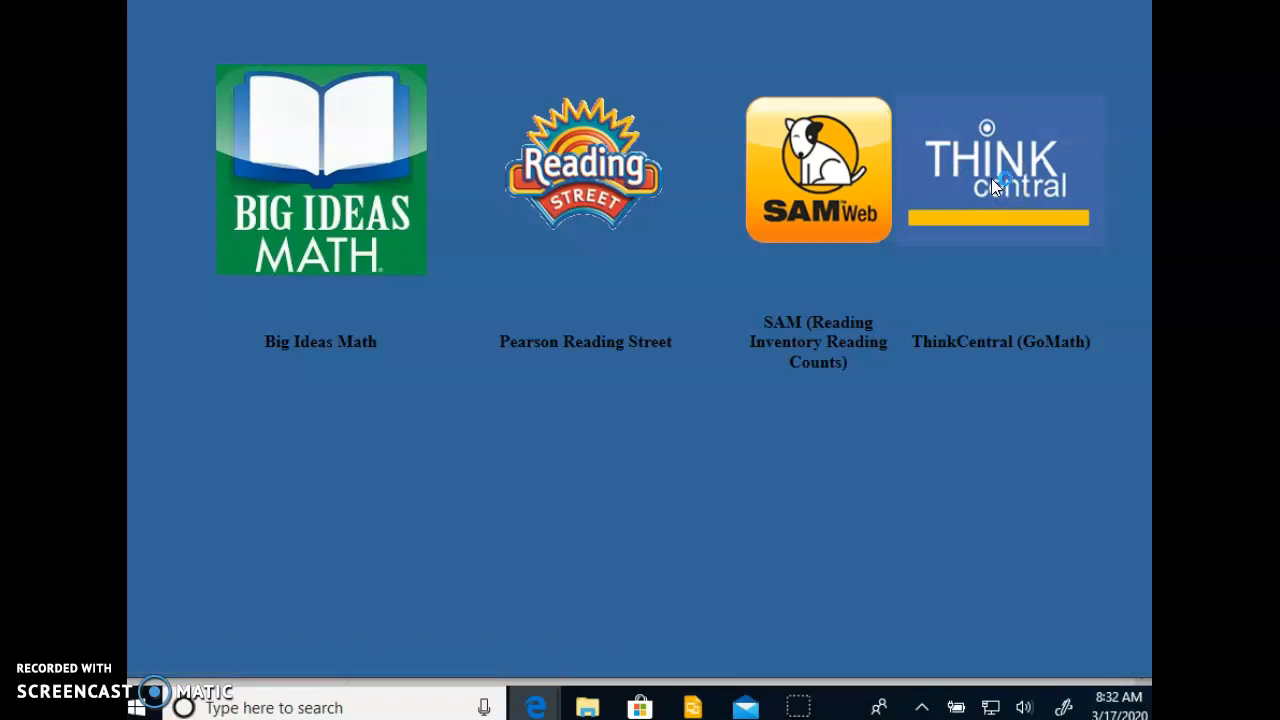
Open the ThinkCentral (GoMath) tile and enter the school account credentials to sign in
{"action": "left_click", "coordinate": [1000, 168]}
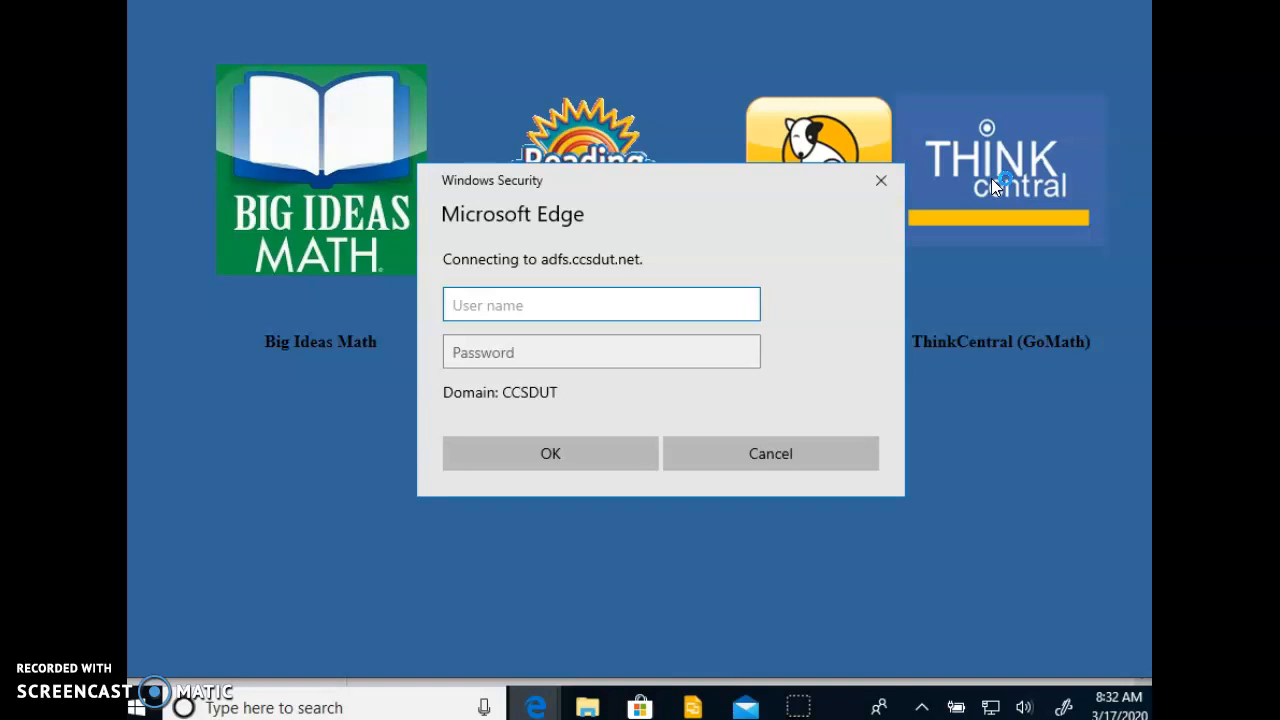
{"action": "left_click", "coordinate": [600, 304]}
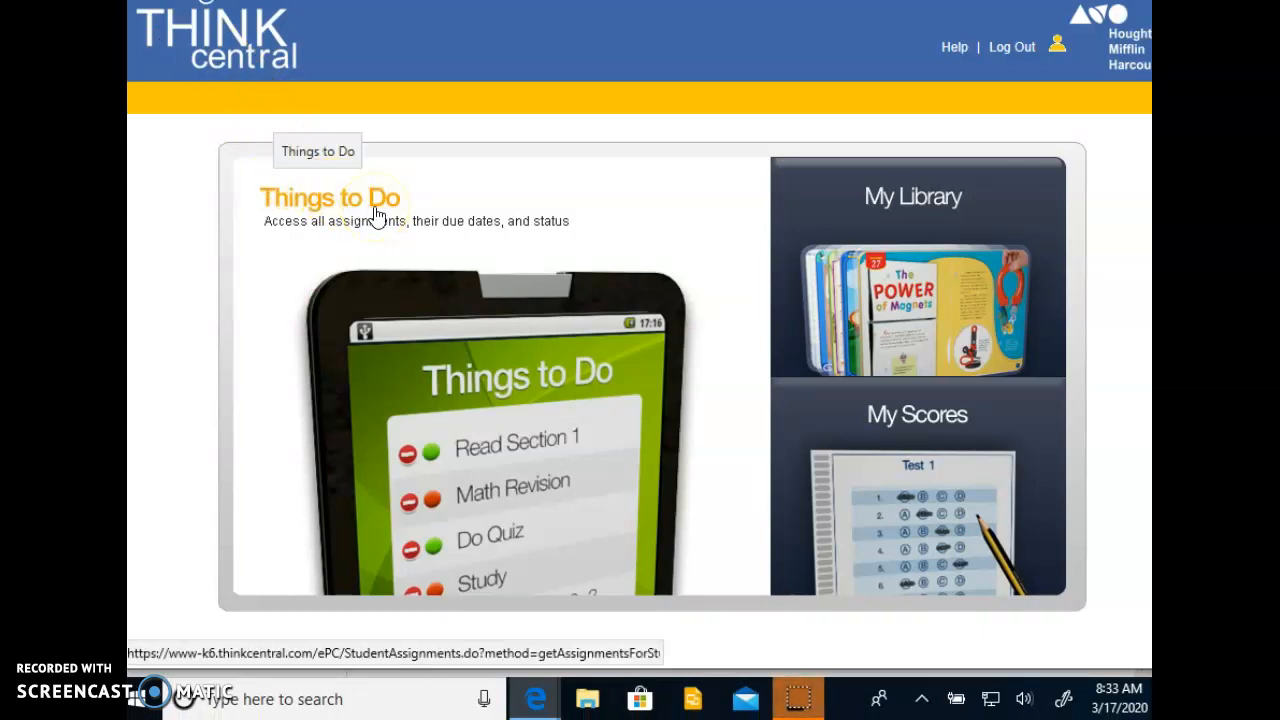
From Things to Do, open assignment 9.3 part 1 and its Lesson 9.3 homework resource
{"action": "left_click", "coordinate": [330, 197]}
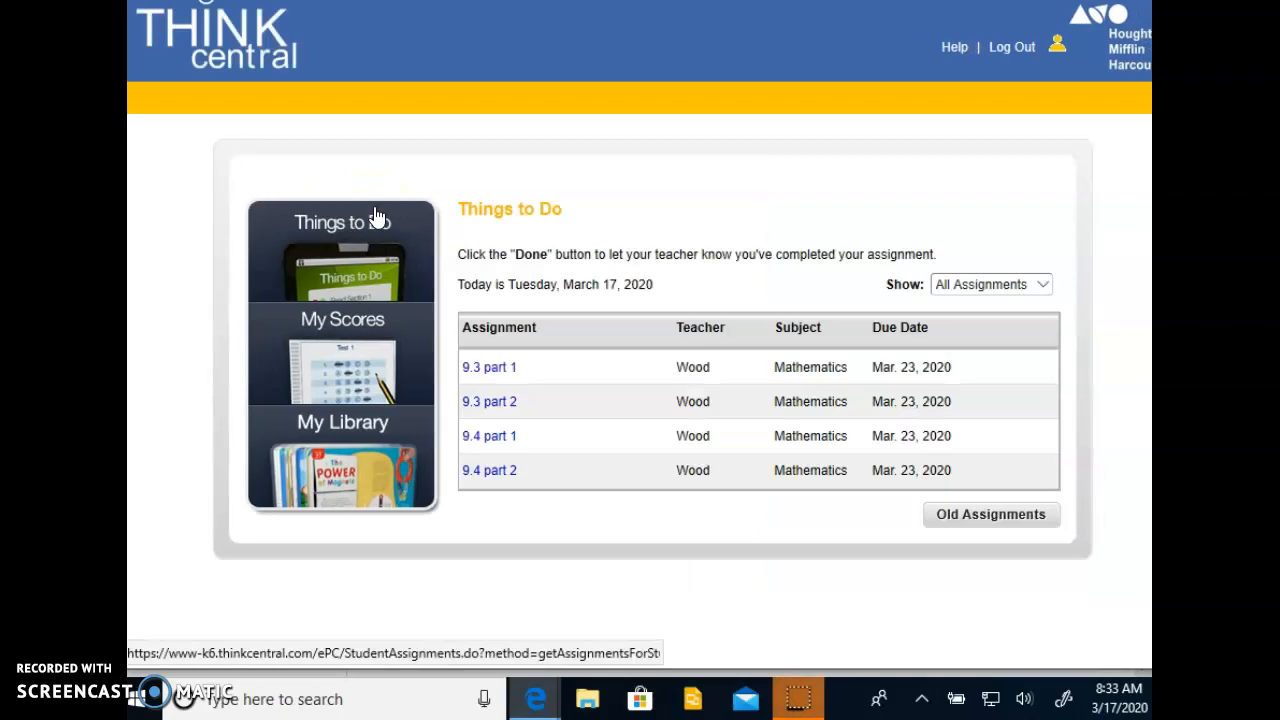
{"action": "mouse_move", "coordinate": [593, 373]}
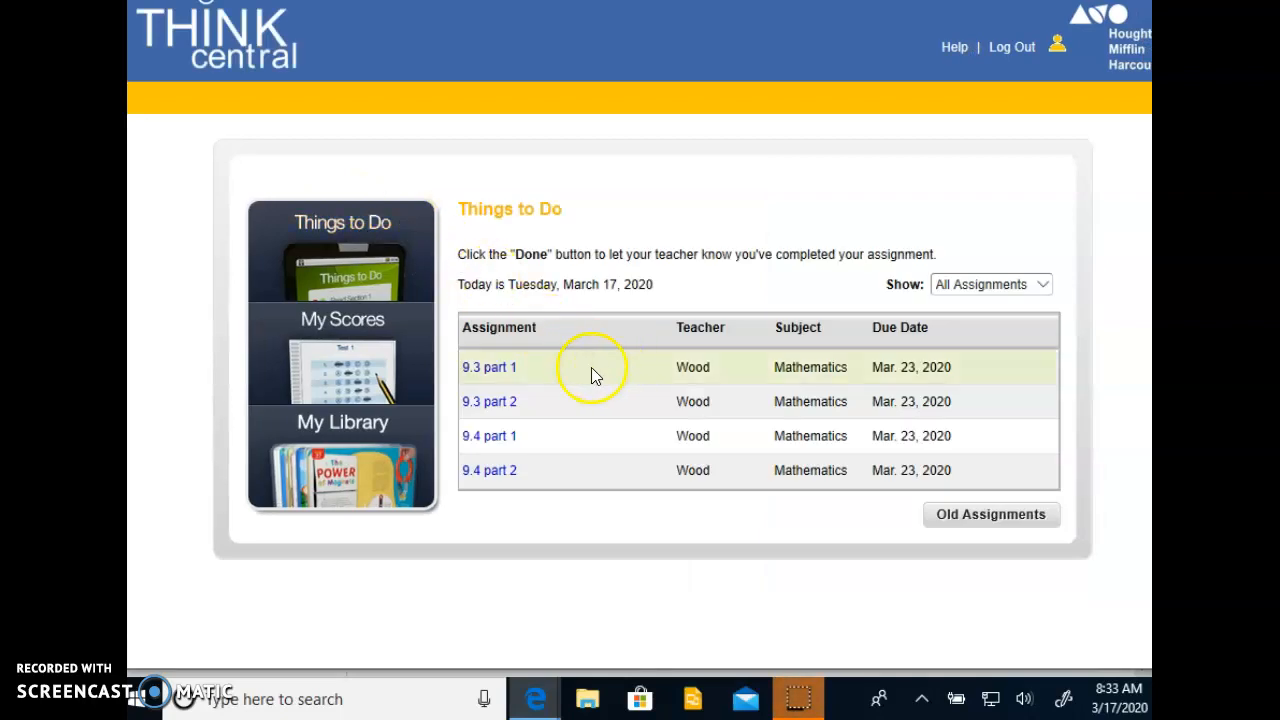
{"action": "mouse_move", "coordinate": [505, 365]}
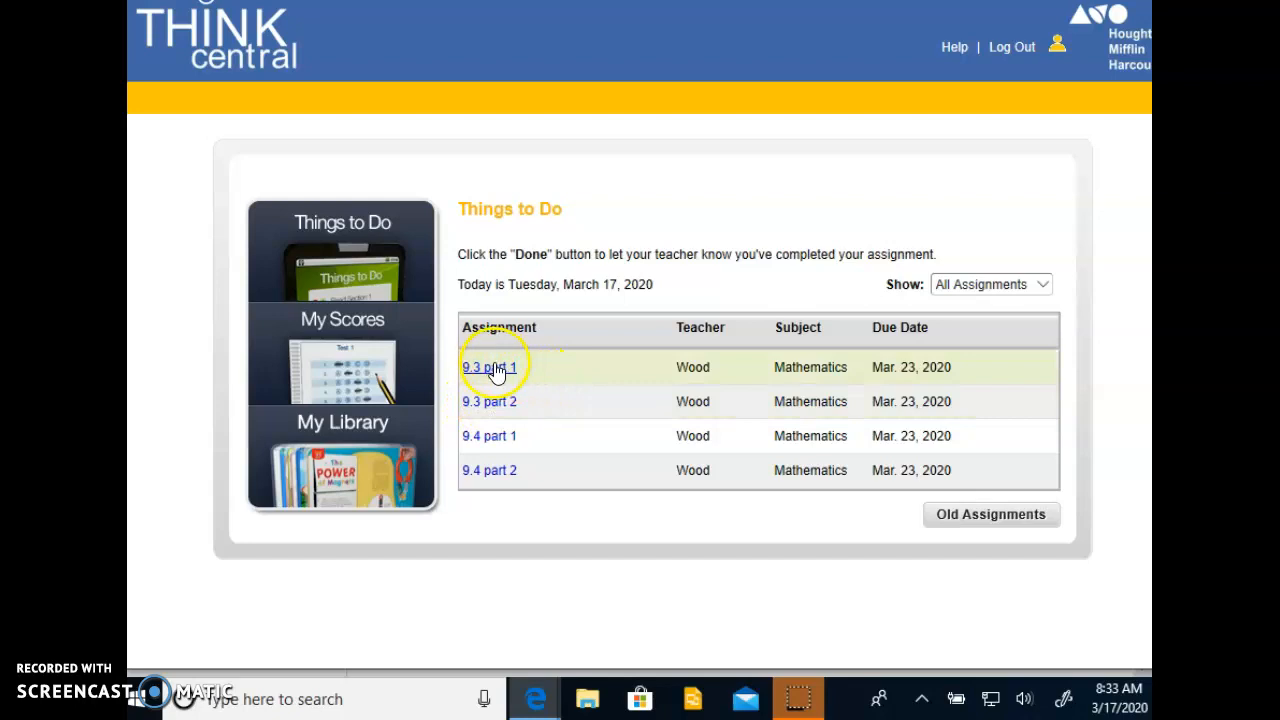
{"action": "left_click", "coordinate": [489, 367]}
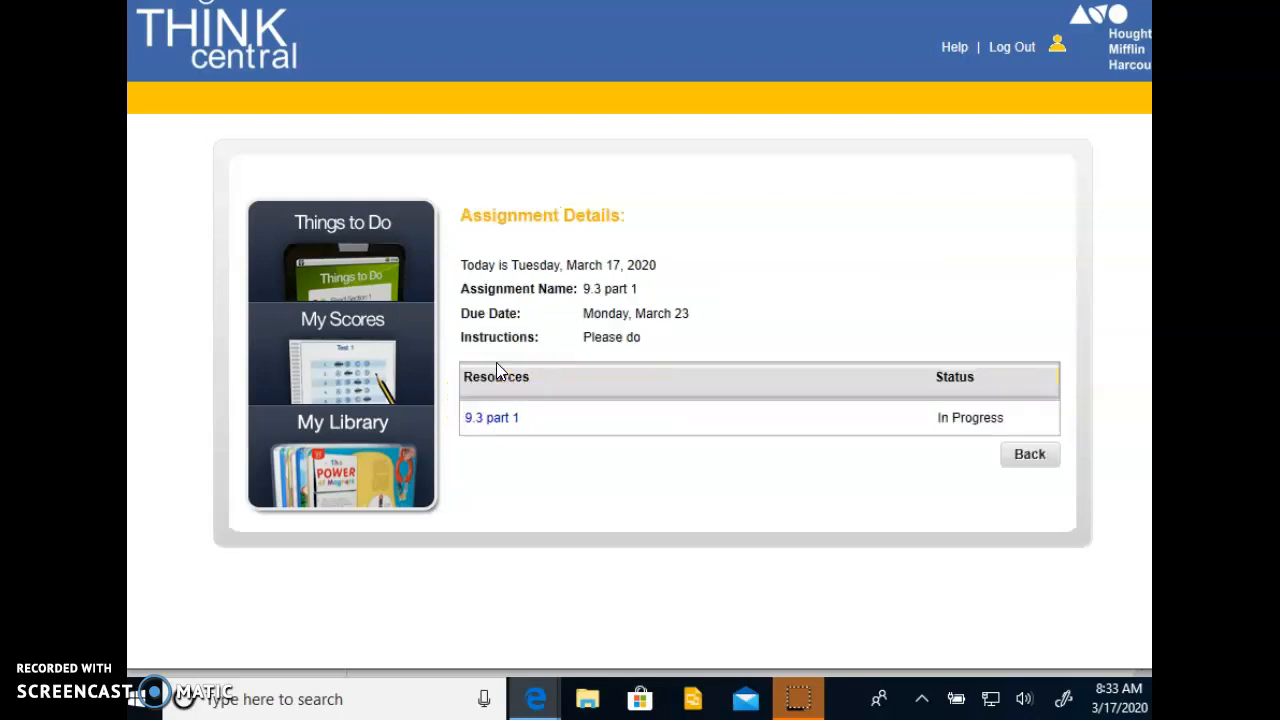
{"action": "left_click", "coordinate": [491, 417]}
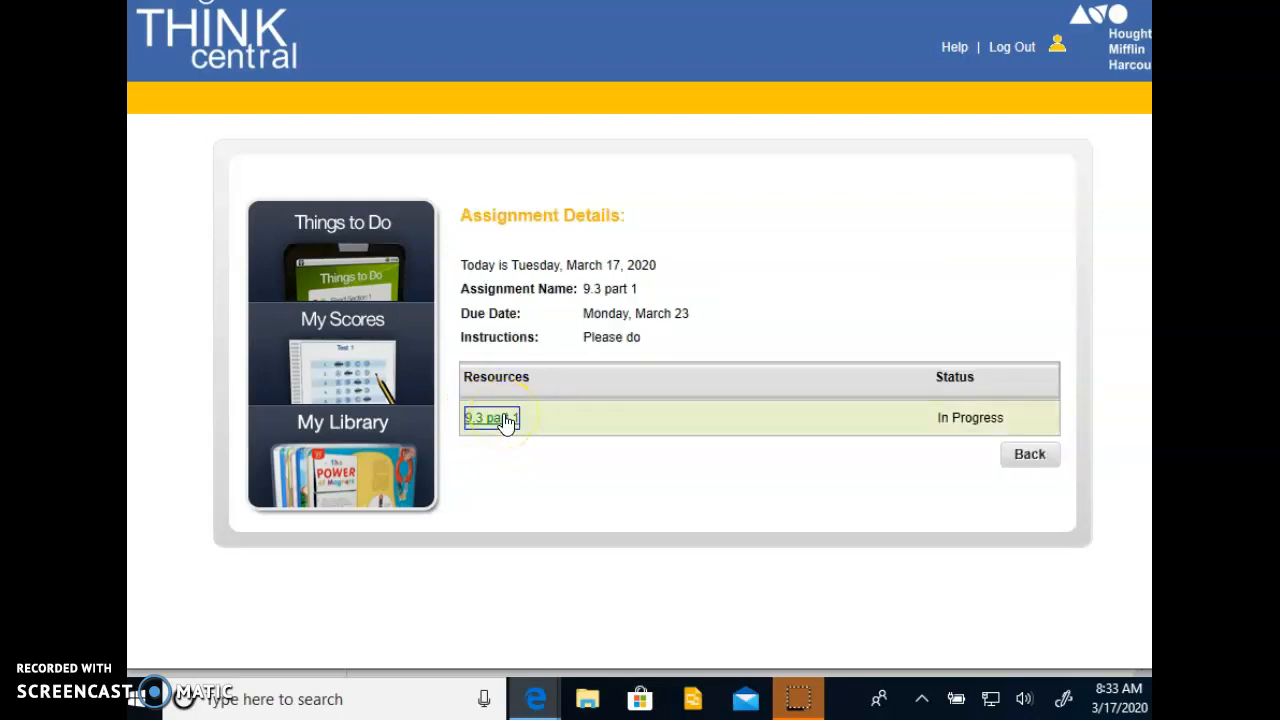
{"action": "left_click", "coordinate": [490, 417]}
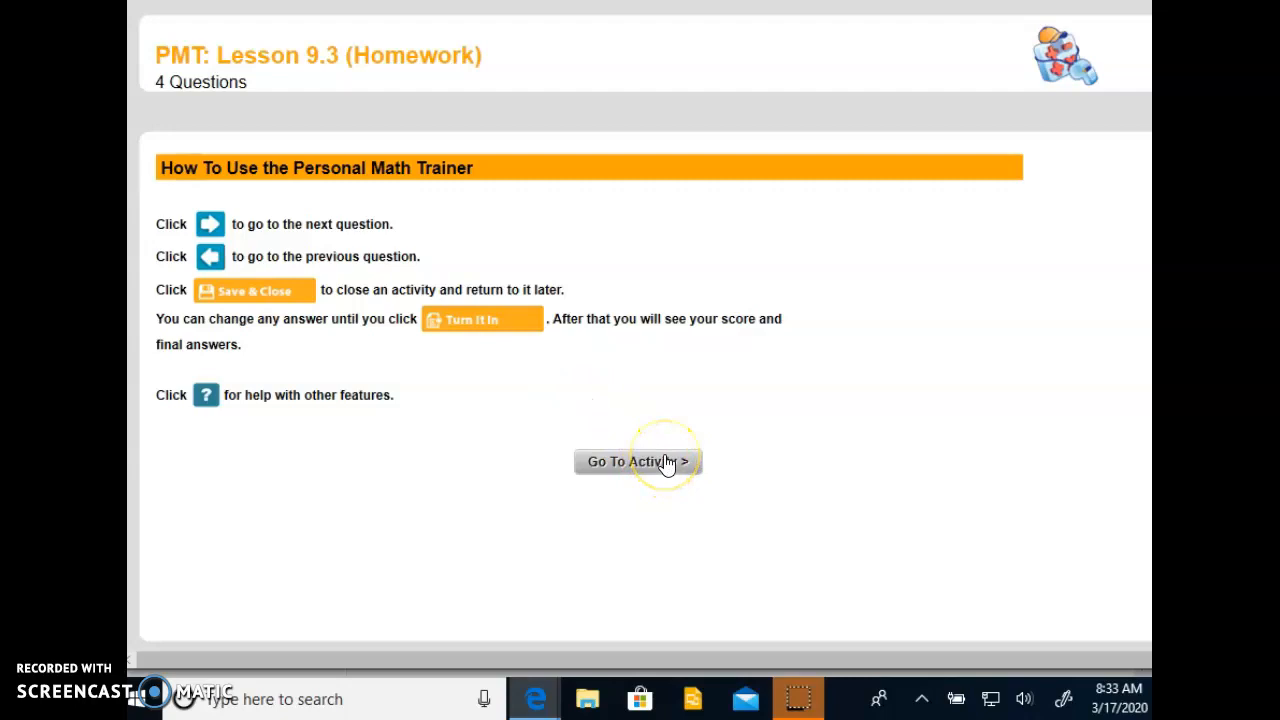
Go to the Lesson 9.3 activity and close the out-of-attempts popup on question 4
{"action": "left_click", "coordinate": [638, 461]}
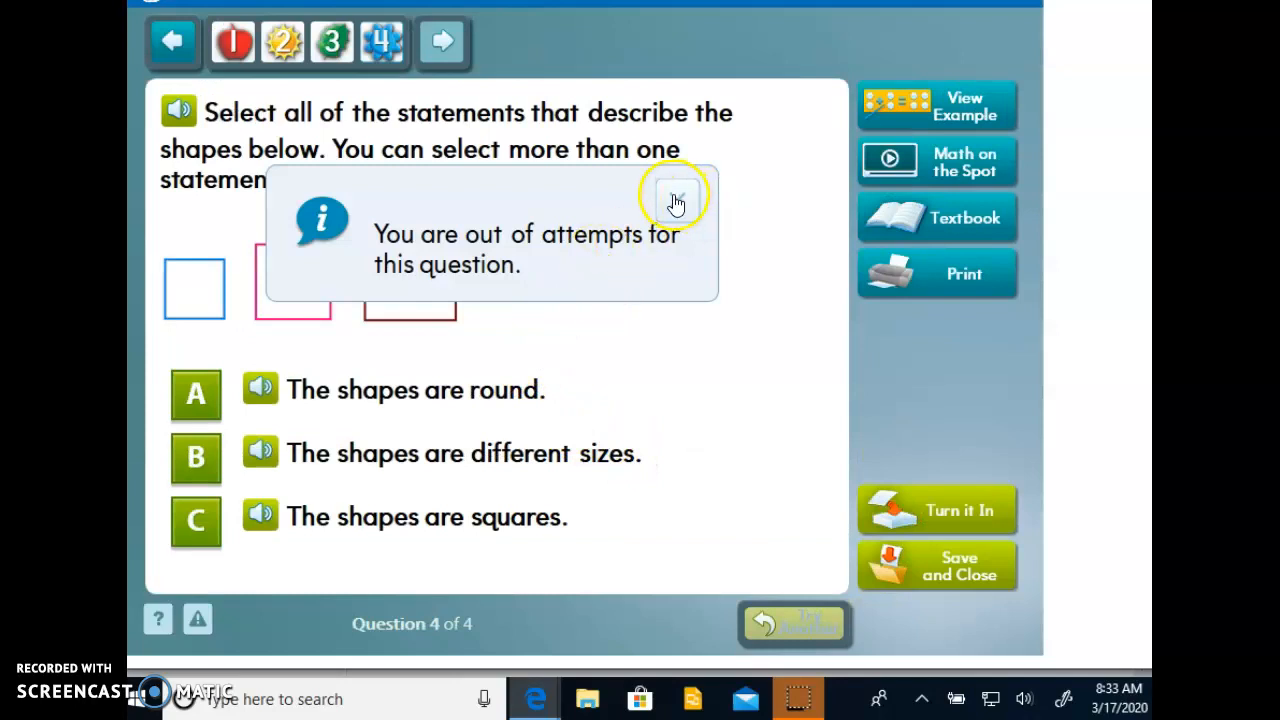
{"action": "left_click", "coordinate": [674, 195]}
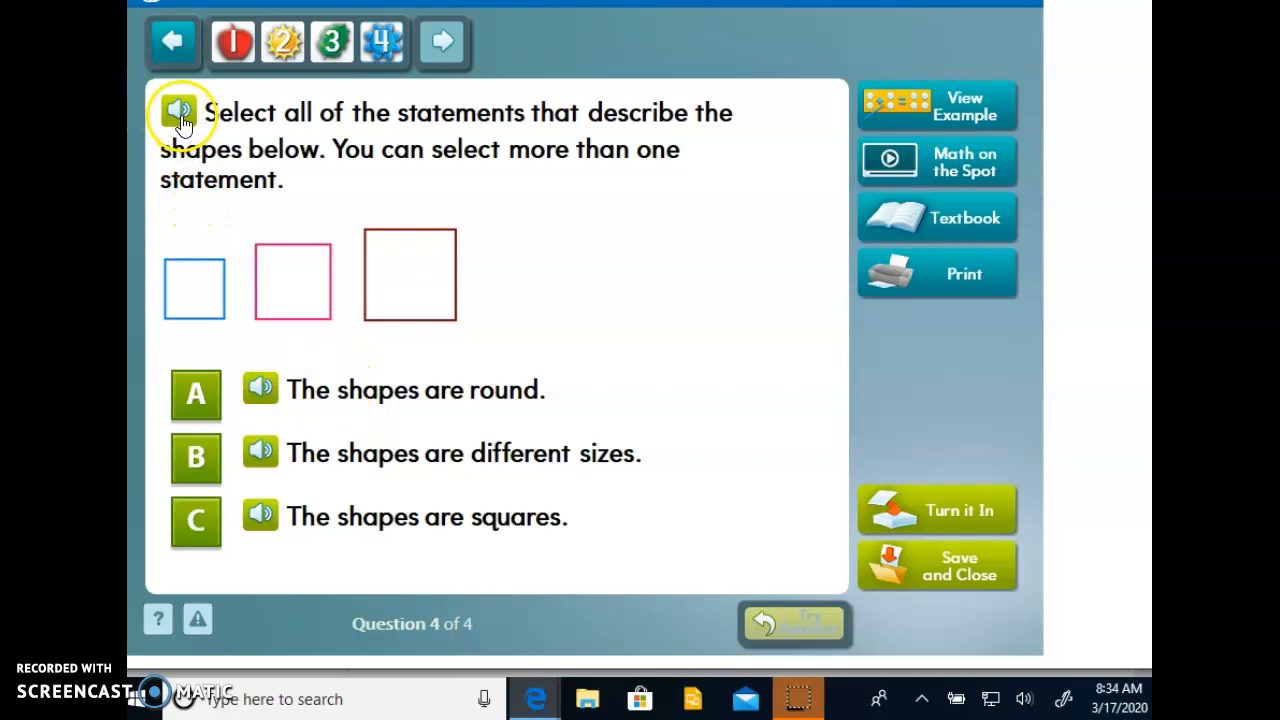
{"action": "mouse_move", "coordinate": [262, 452]}
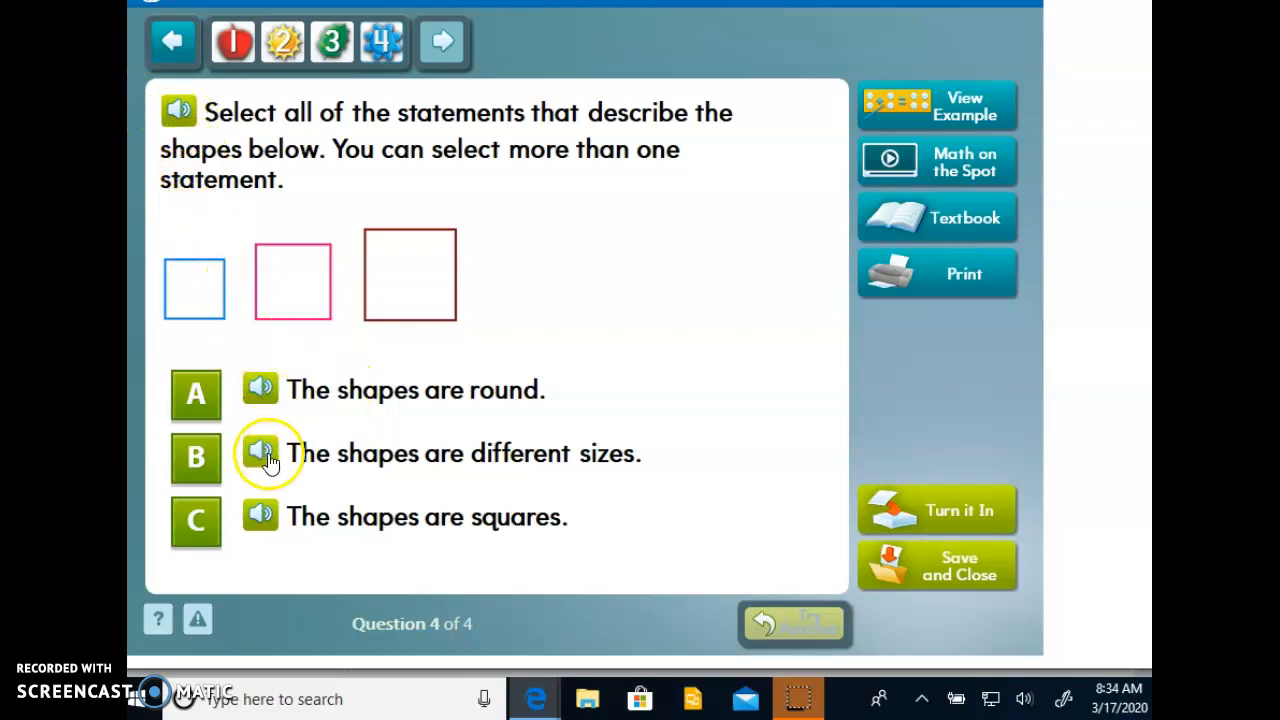
{"action": "mouse_move", "coordinate": [712, 291]}
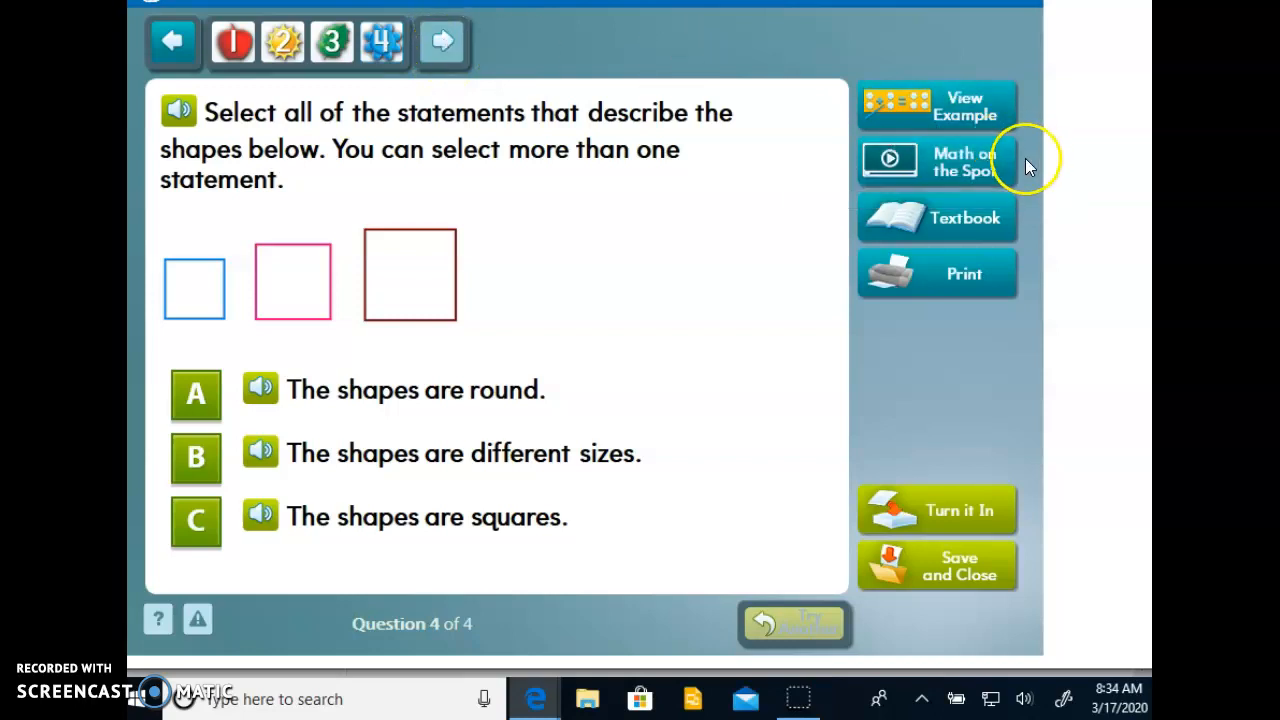
{"action": "mouse_move", "coordinate": [935, 162]}
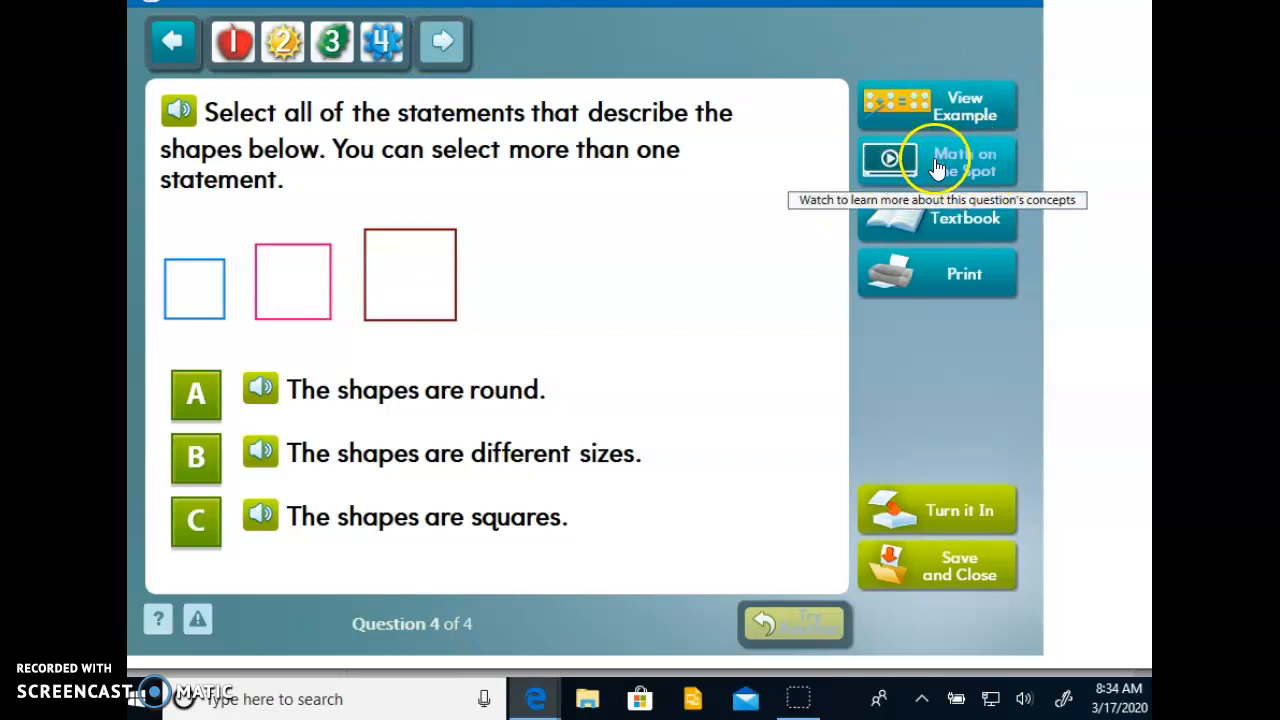
{"action": "mouse_move", "coordinate": [955, 172]}
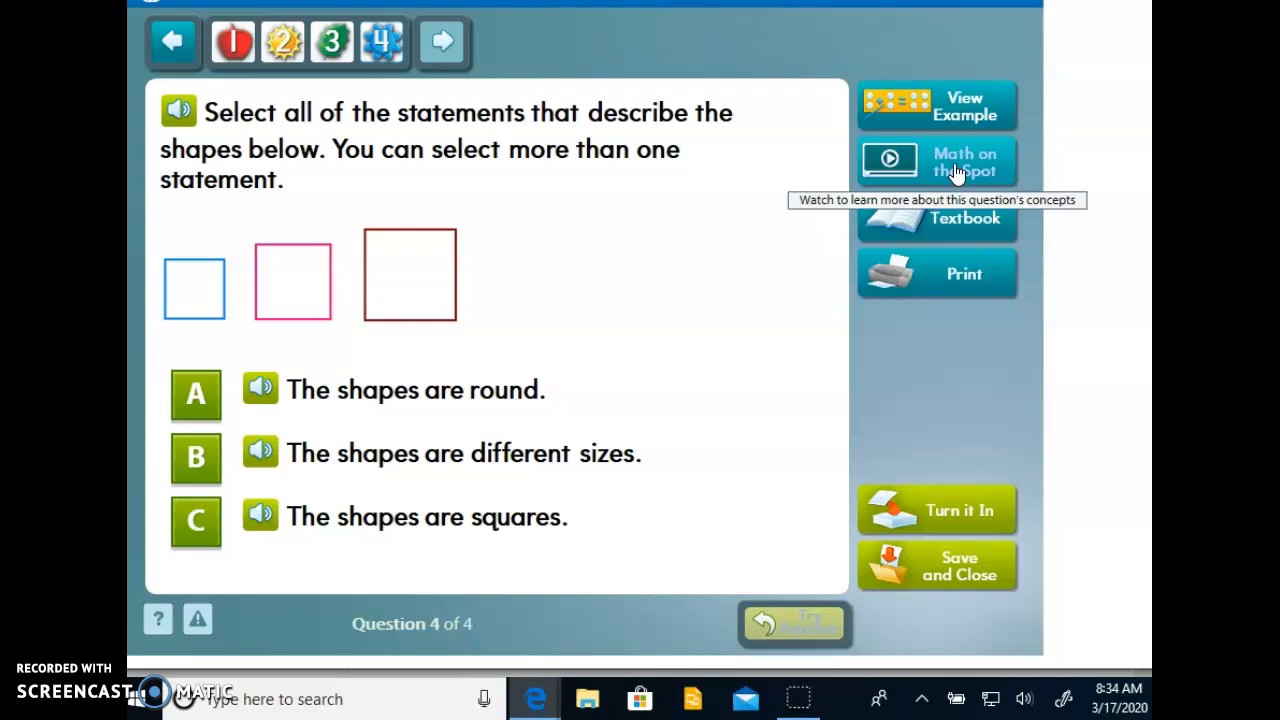
{"action": "left_click", "coordinate": [935, 161]}
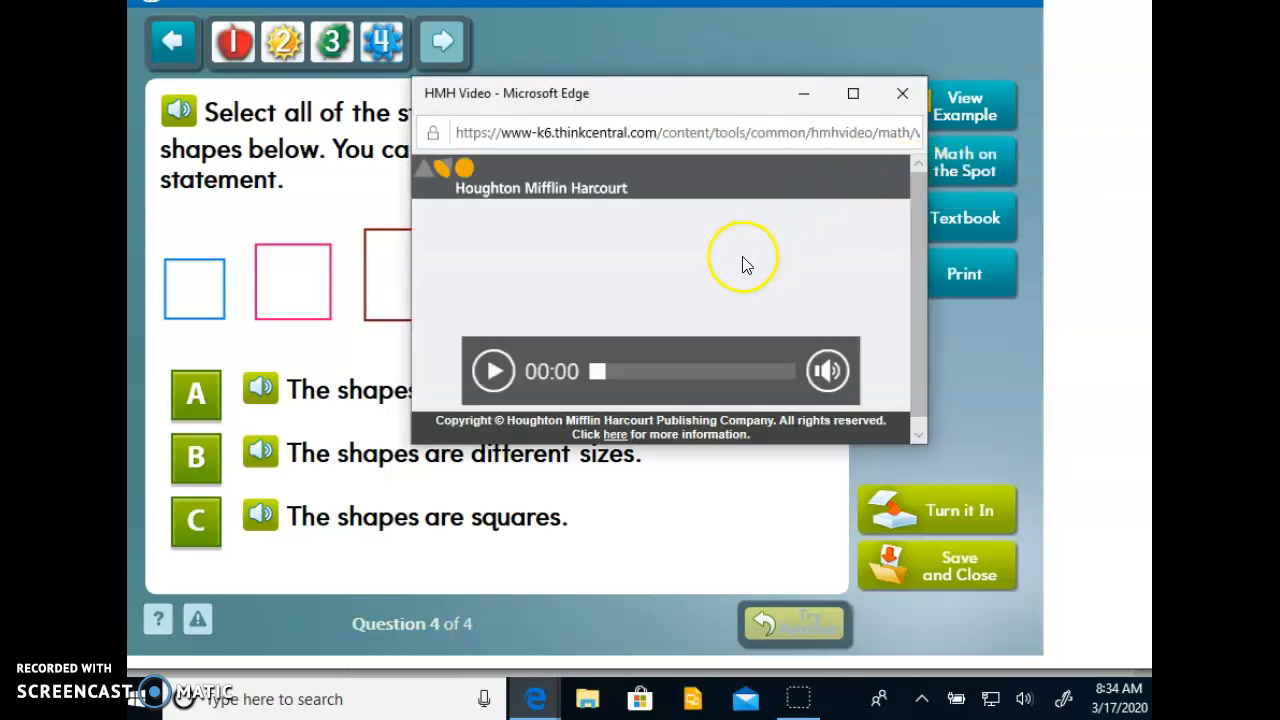
{"action": "left_click", "coordinate": [492, 371]}
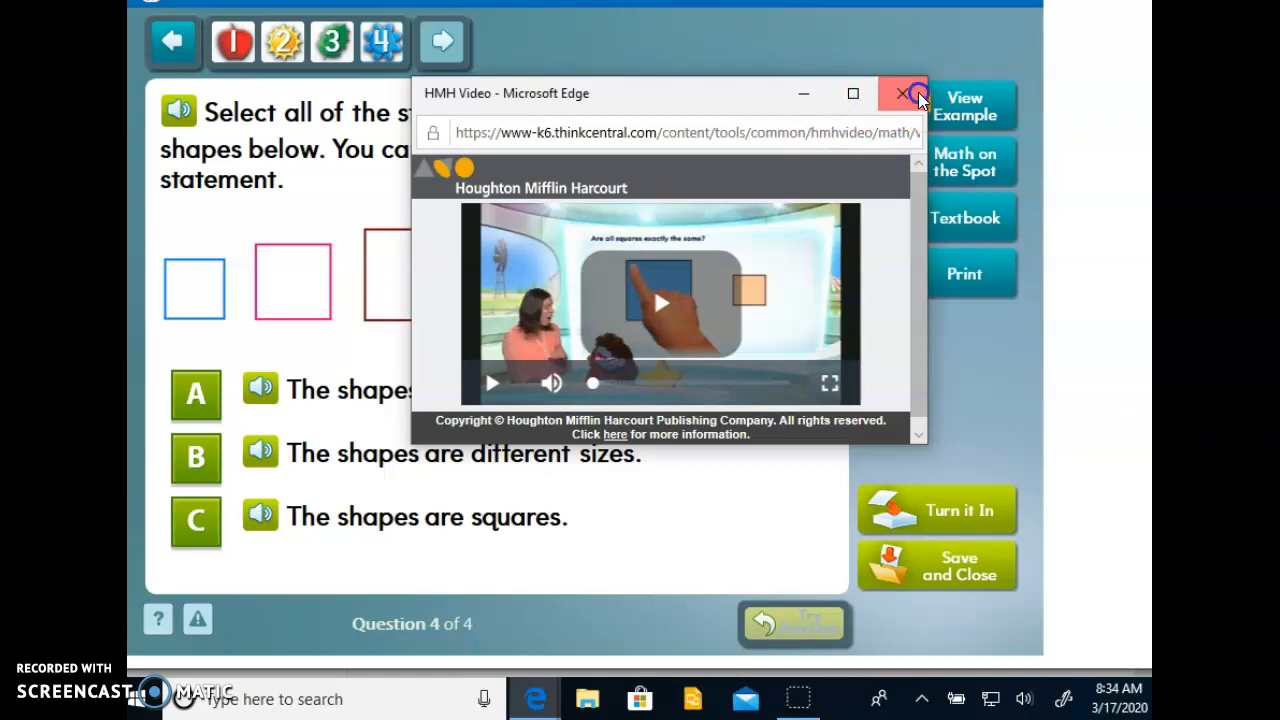
{"action": "left_click", "coordinate": [903, 93]}
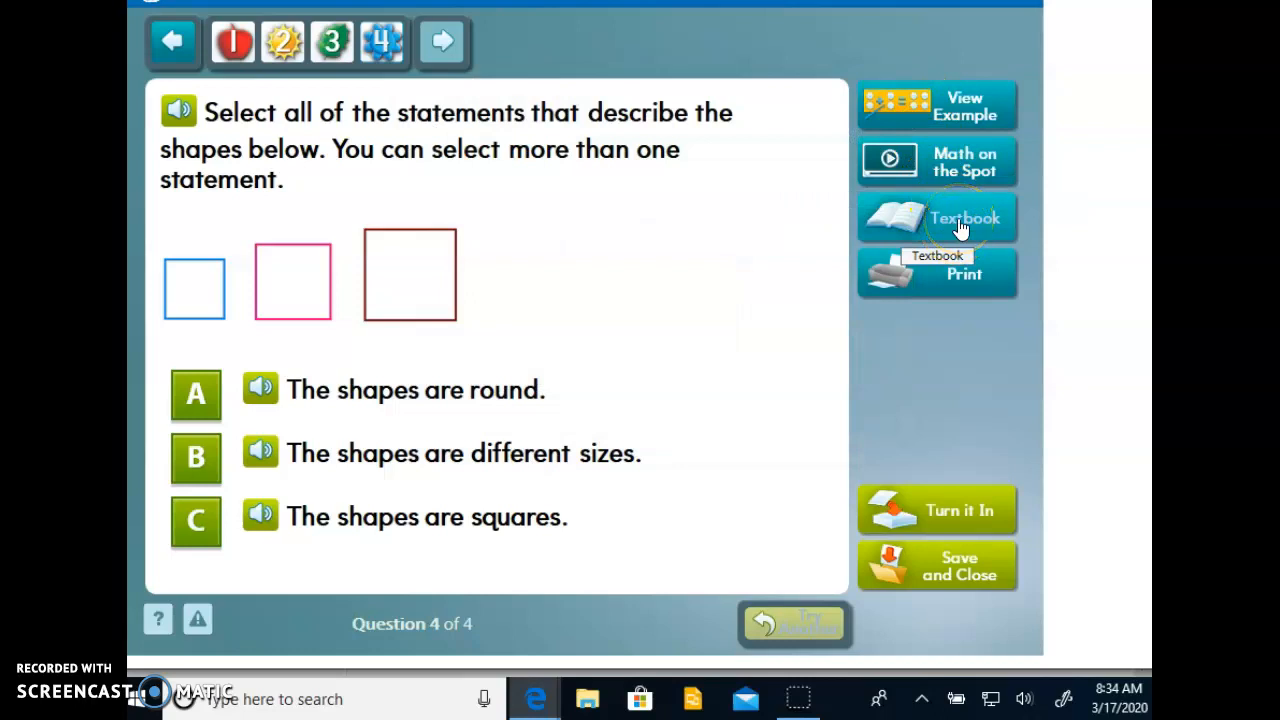
Open the Lesson 9.3 'Identify and Name Squares' textbook PDF for question 4
{"action": "left_click", "coordinate": [937, 218]}
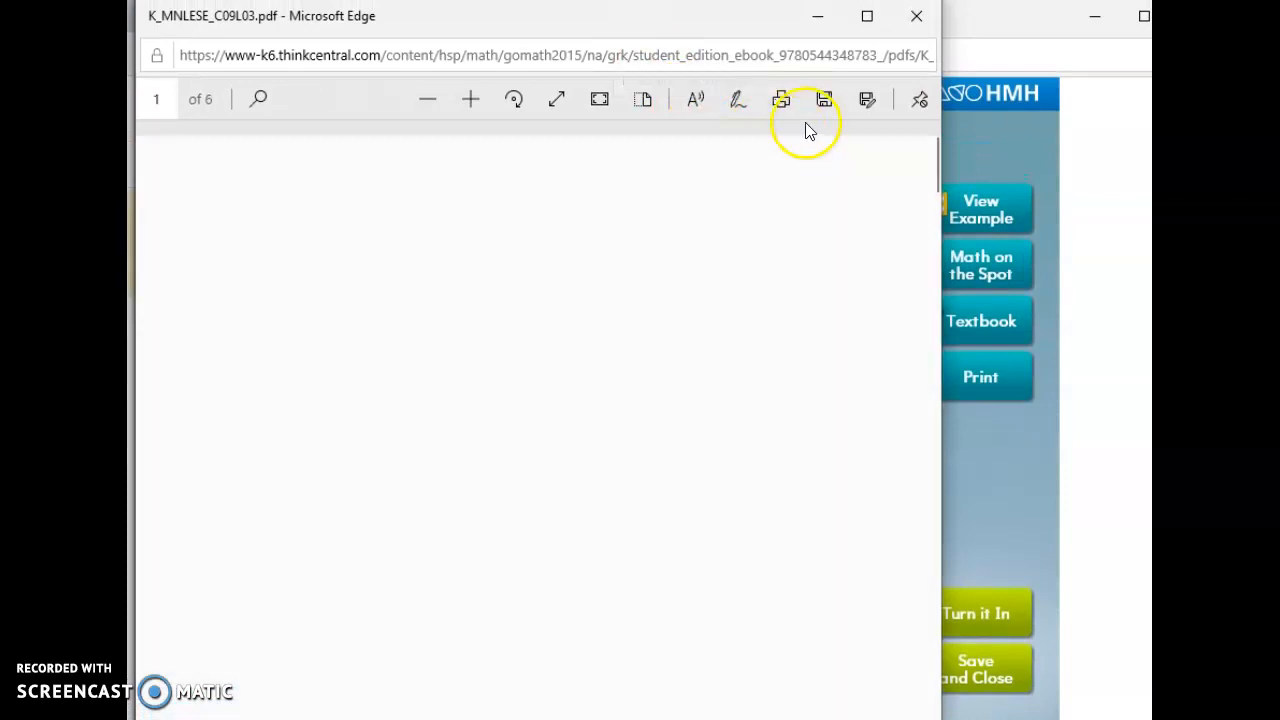
{"action": "mouse_move", "coordinate": [885, 175]}
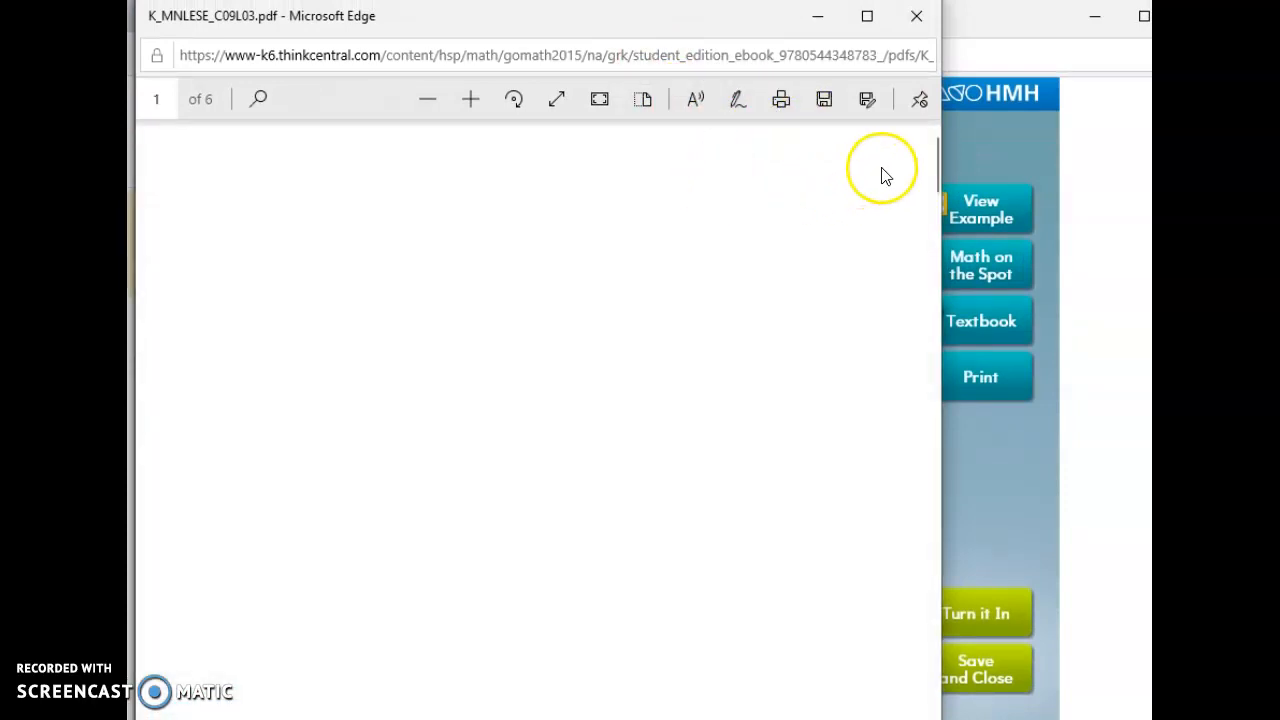
{"action": "mouse_move", "coordinate": [595, 262]}
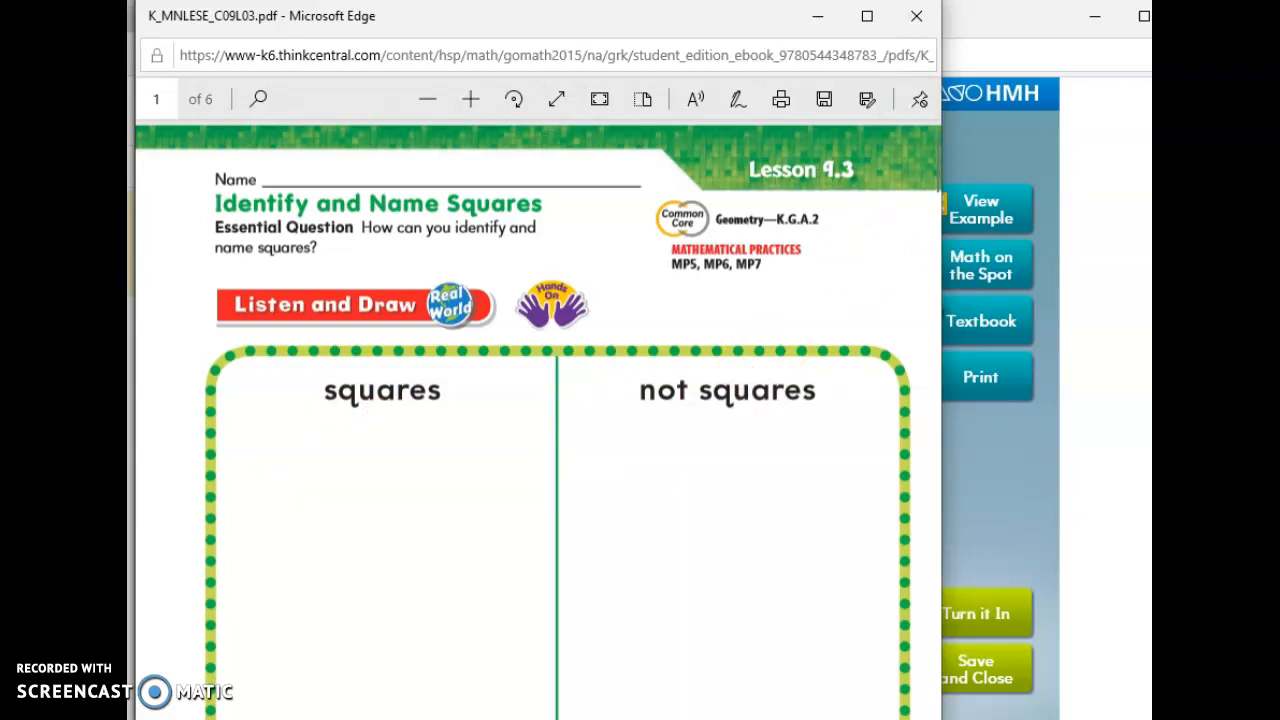
{"action": "mouse_move", "coordinate": [916, 17]}
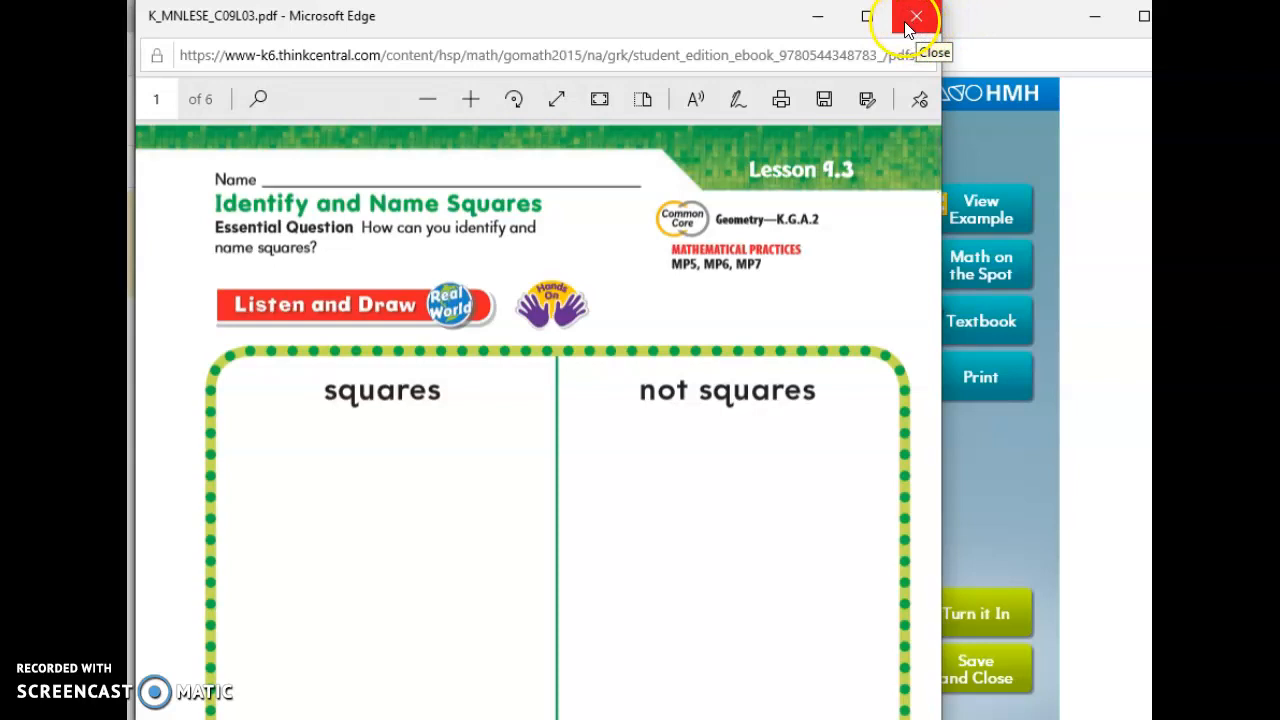
Close the Lesson 9.3 textbook PDF to return to question 4
{"action": "left_click", "coordinate": [912, 17]}
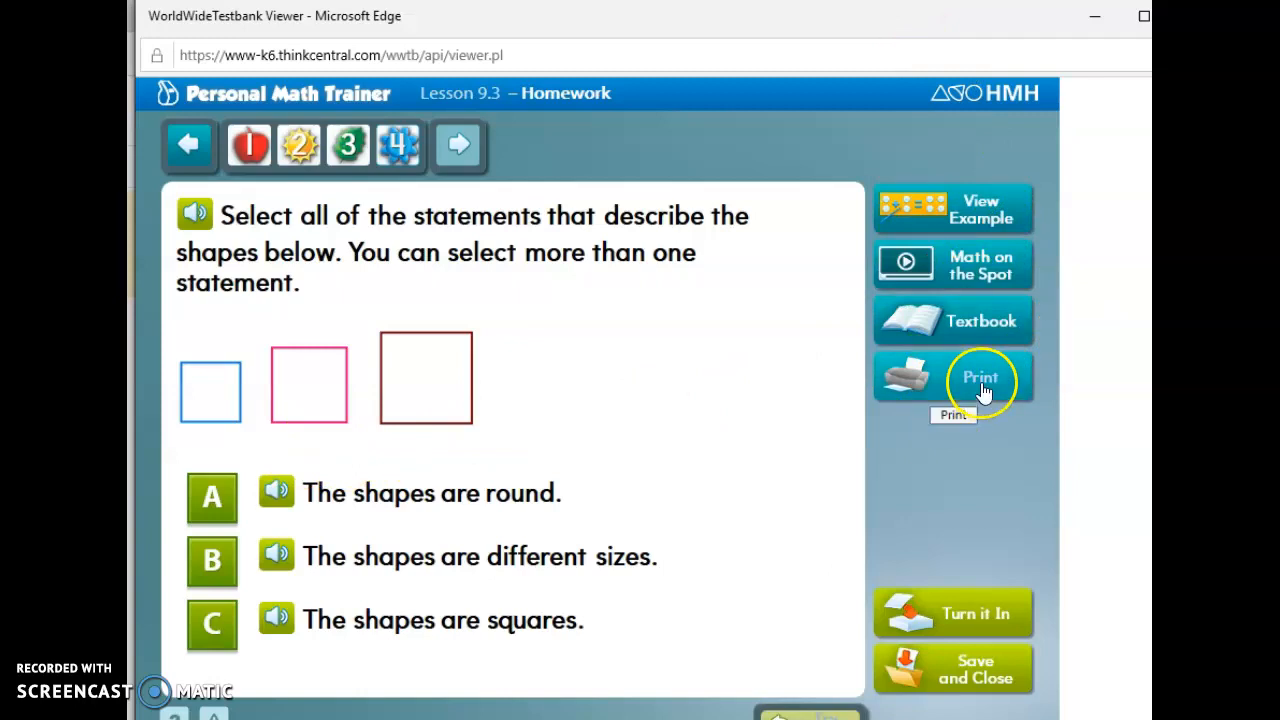
{"action": "mouse_move", "coordinate": [875, 387]}
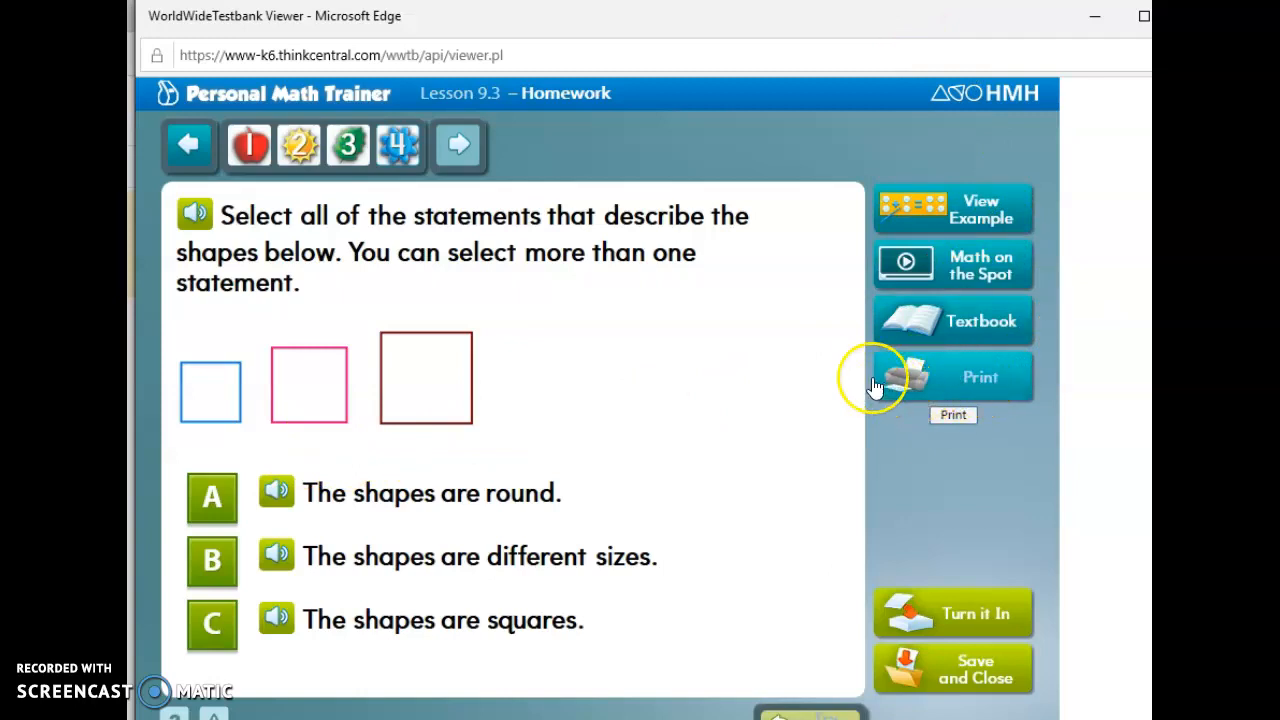
{"action": "mouse_move", "coordinate": [573, 85]}
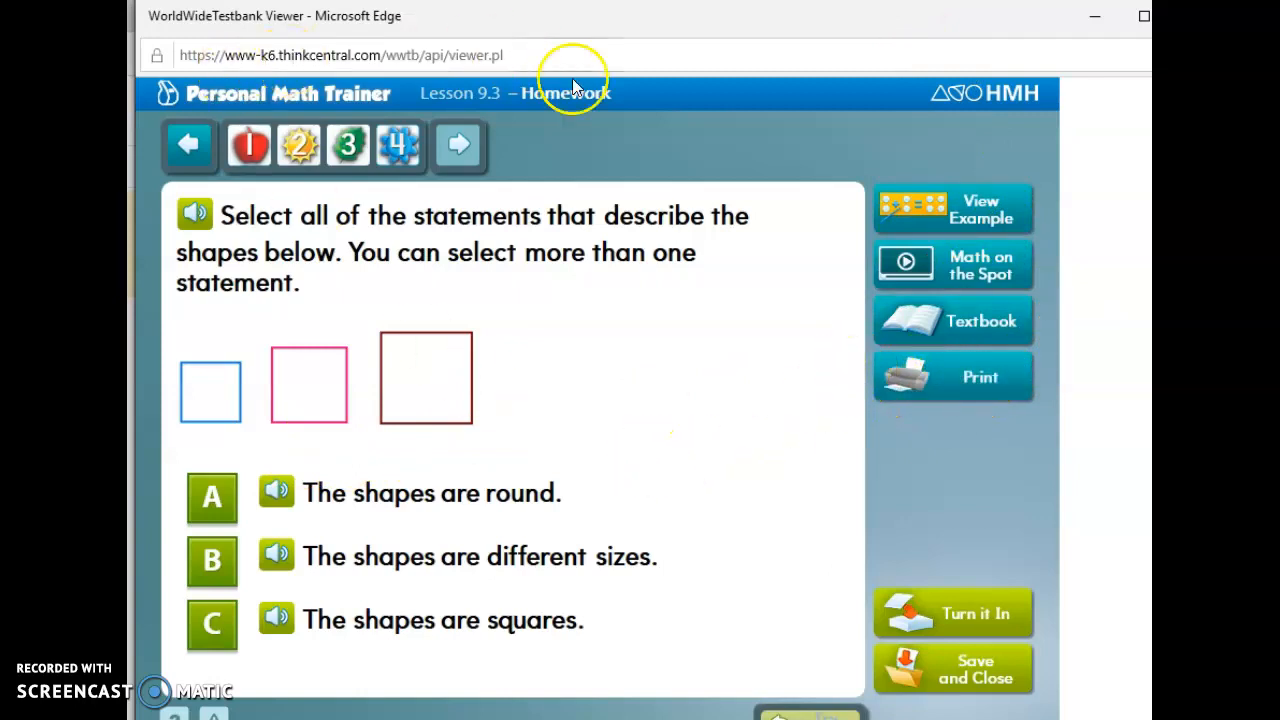